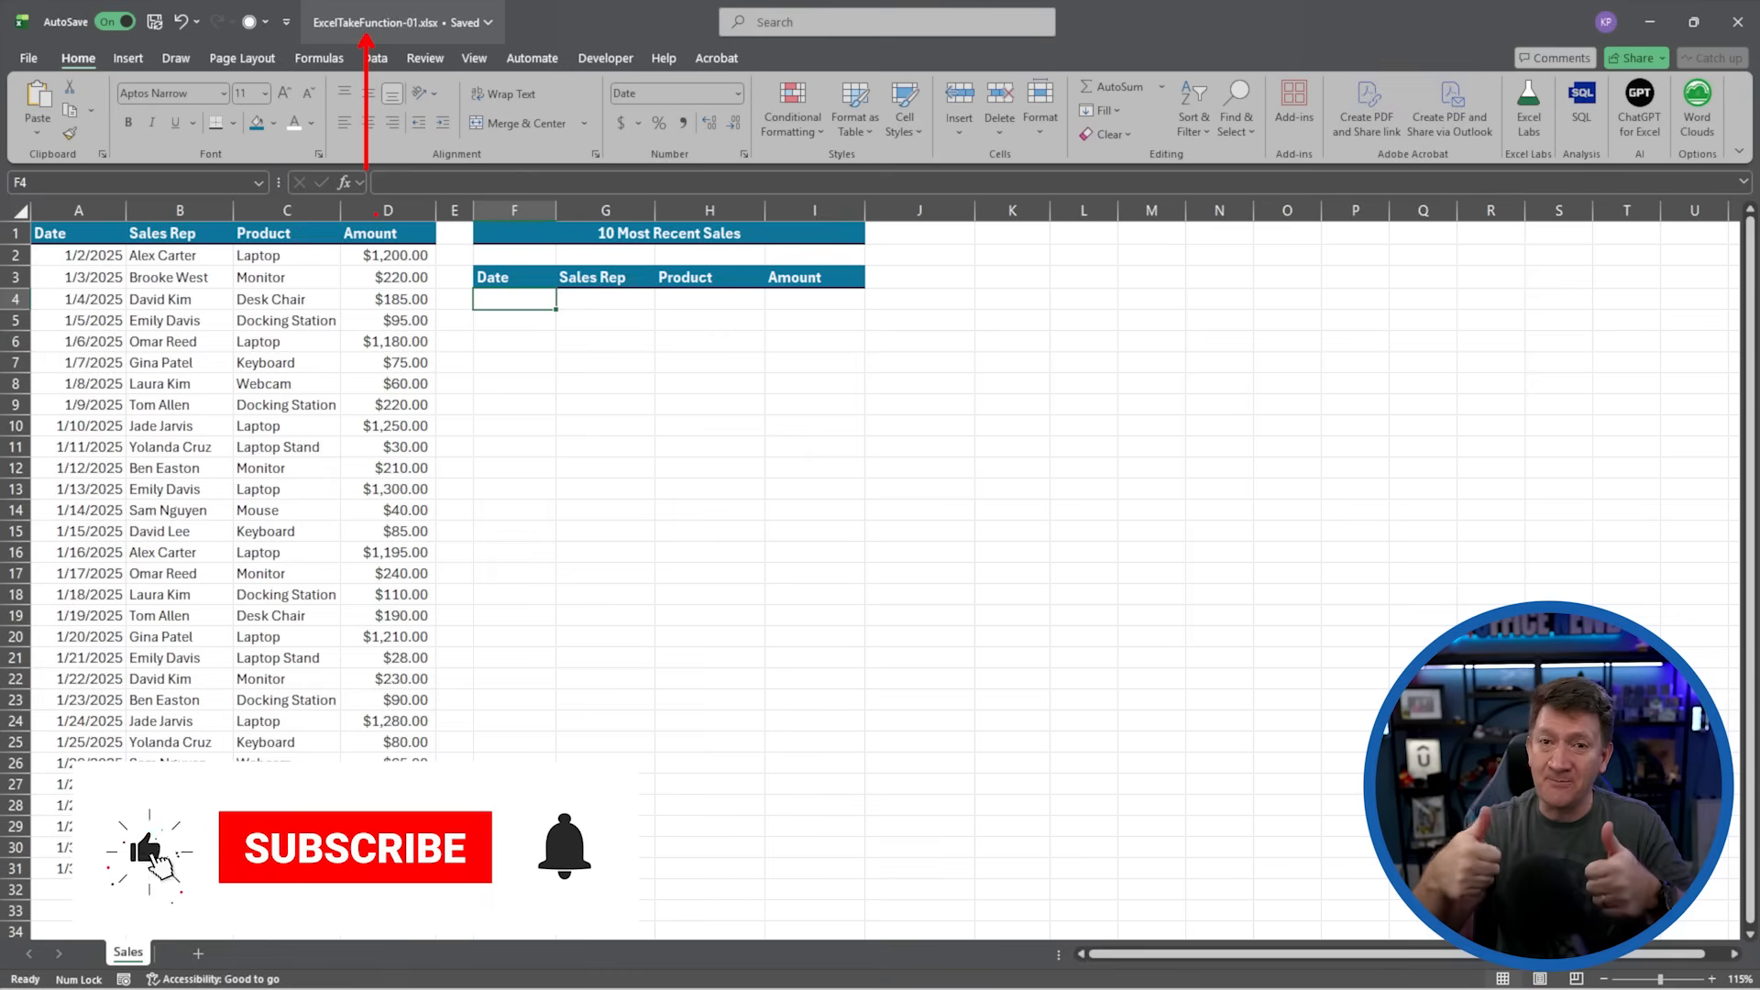
# - Select A22:D31, the last ten sales from 1/22/2025 to 1/31/2025
pyautogui.click(354, 847)
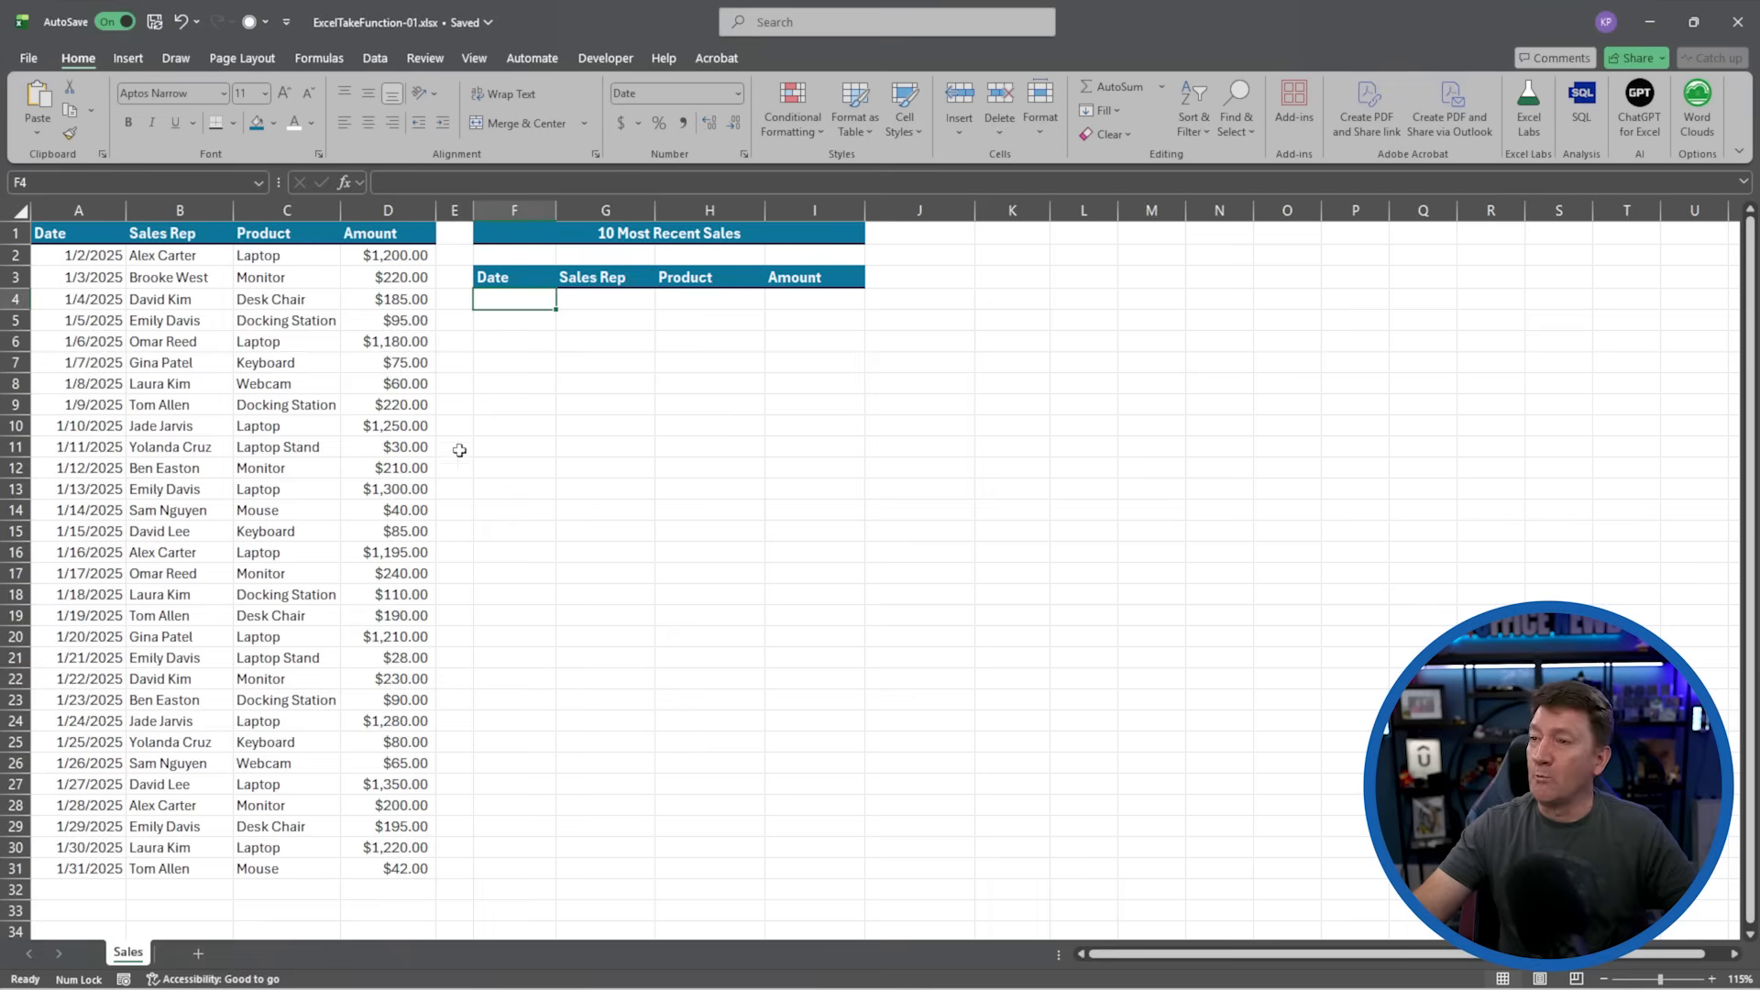
pyautogui.moveTo(144, 919)
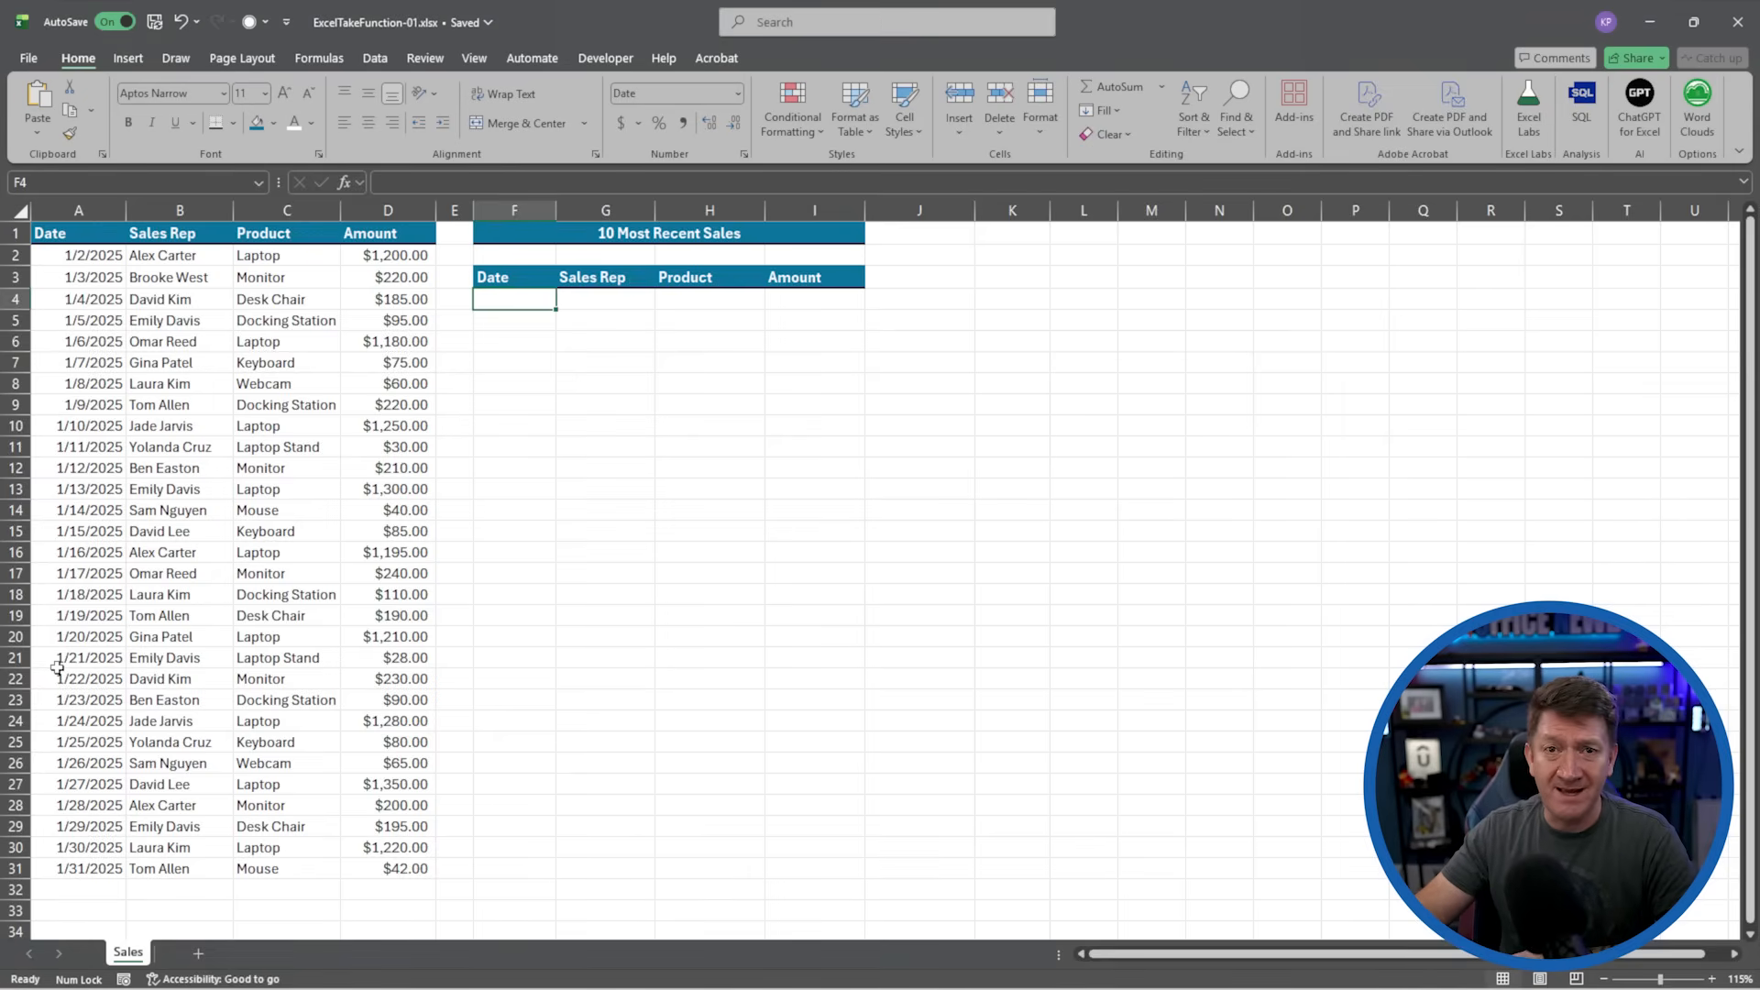
pyautogui.moveTo(90, 719)
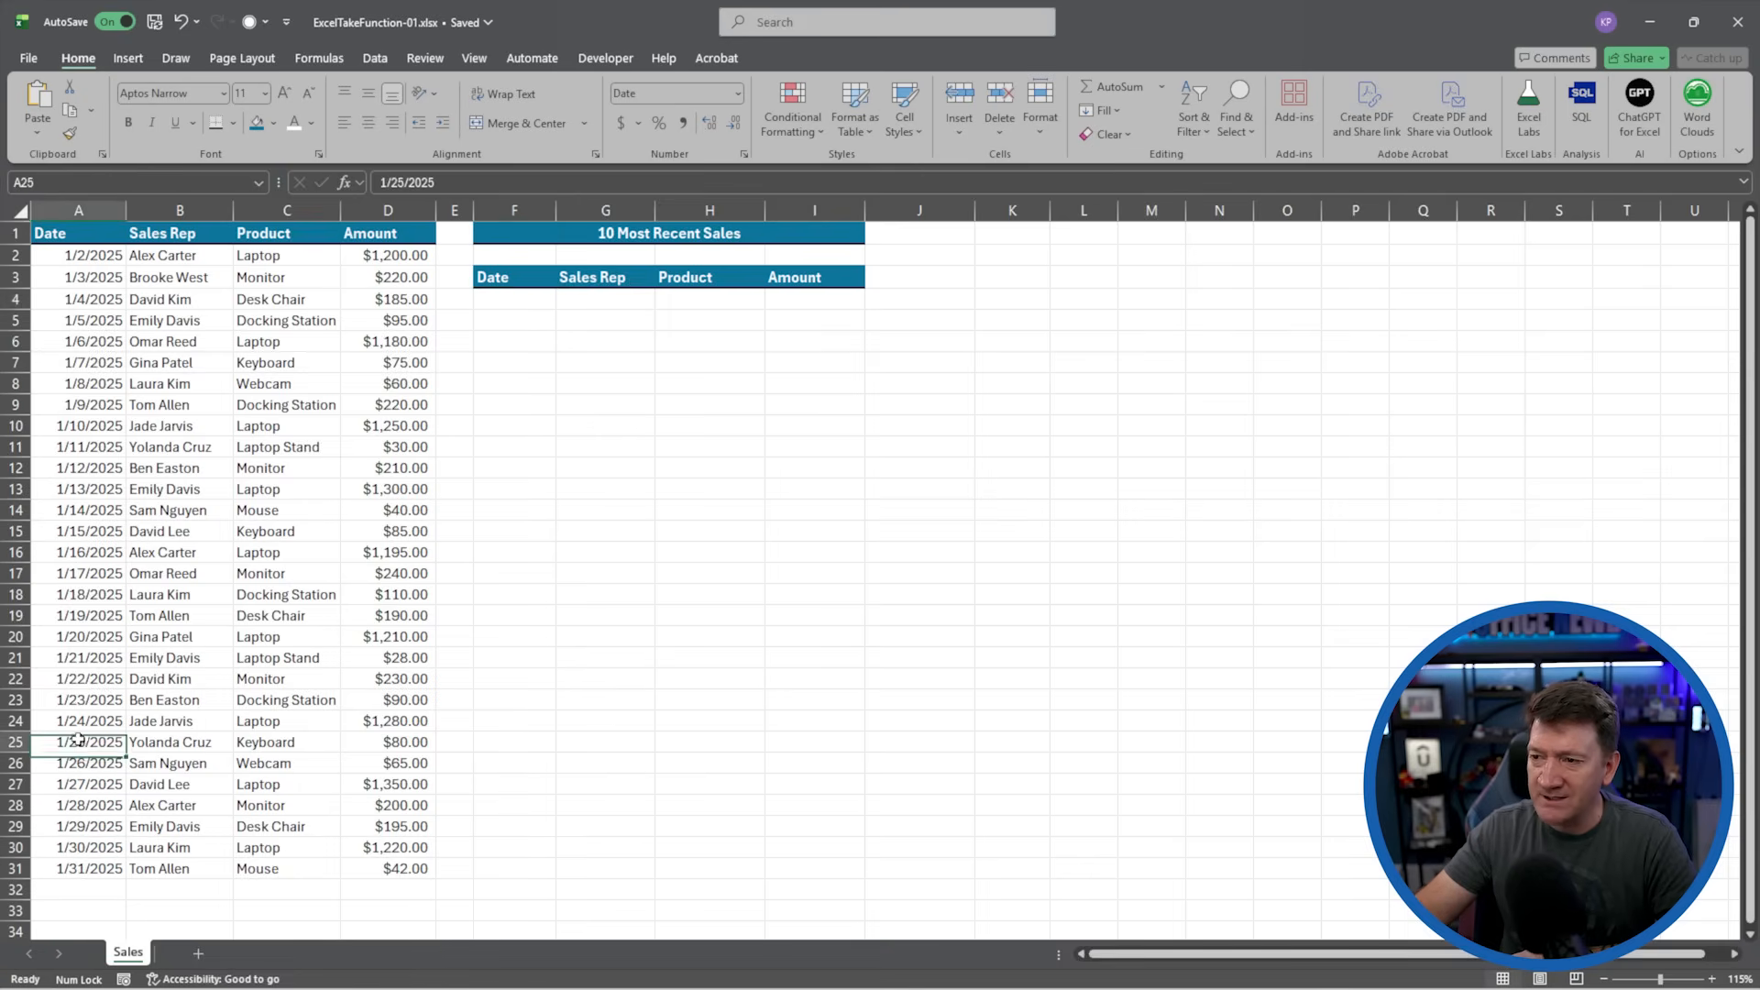
pyautogui.click(78, 678)
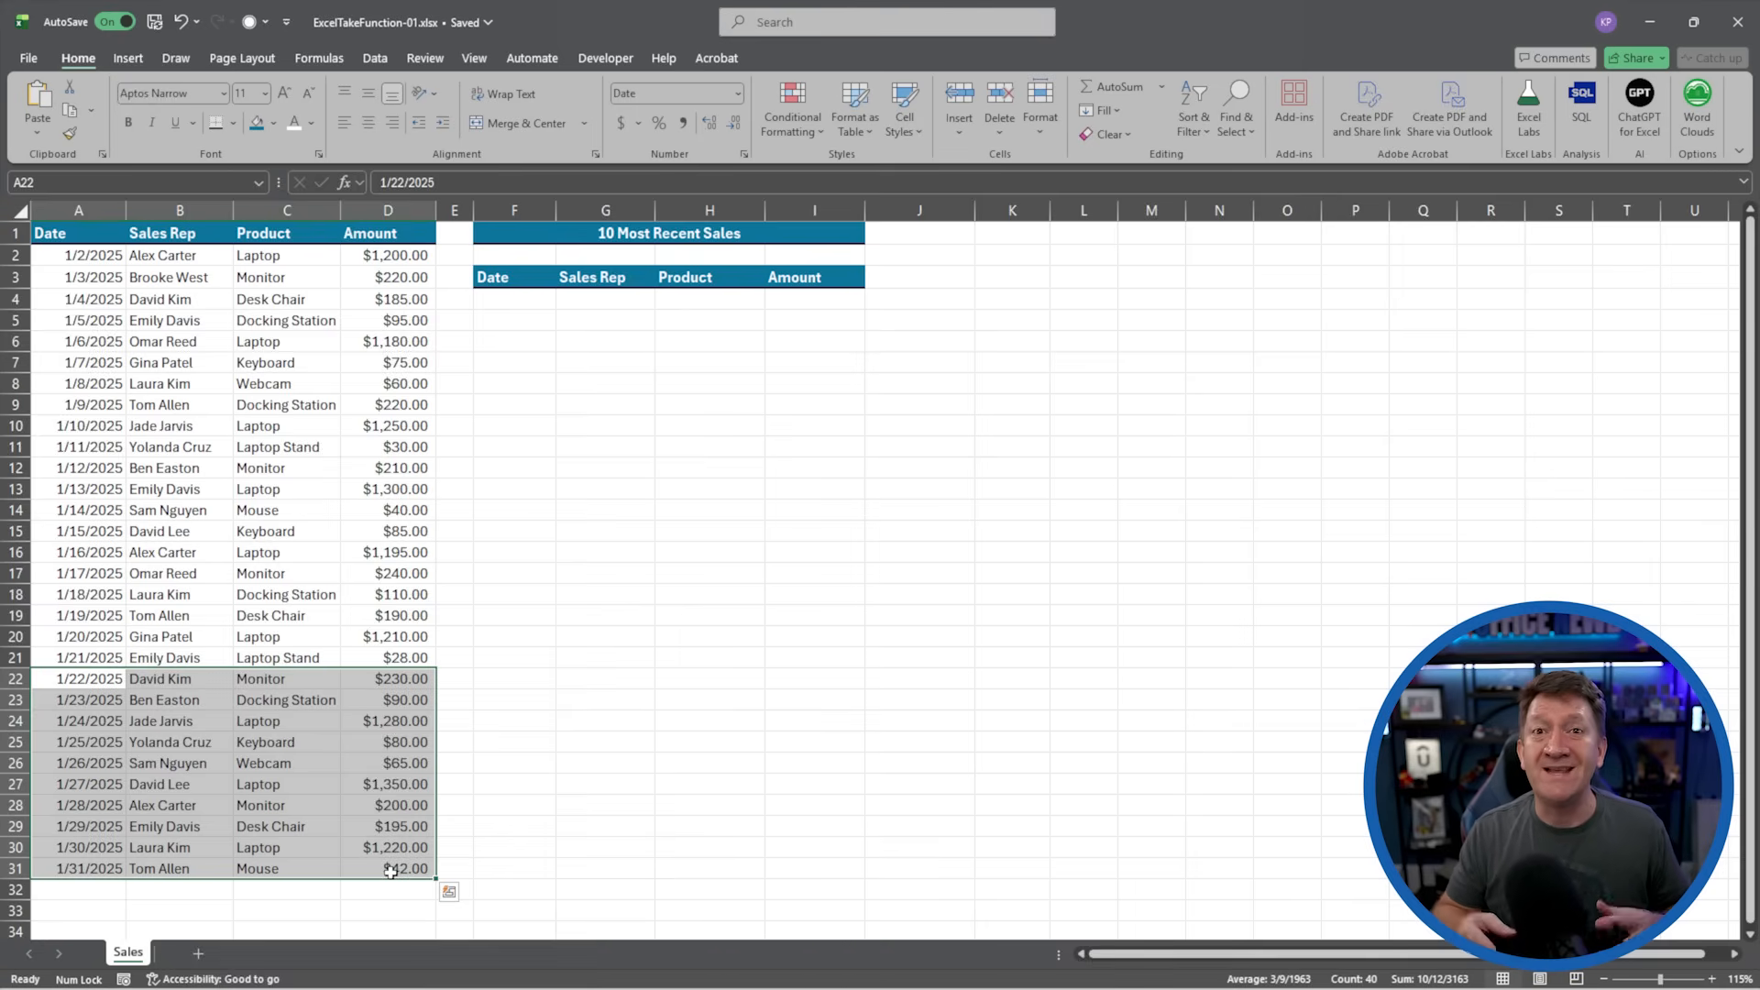
pyautogui.moveTo(450, 595)
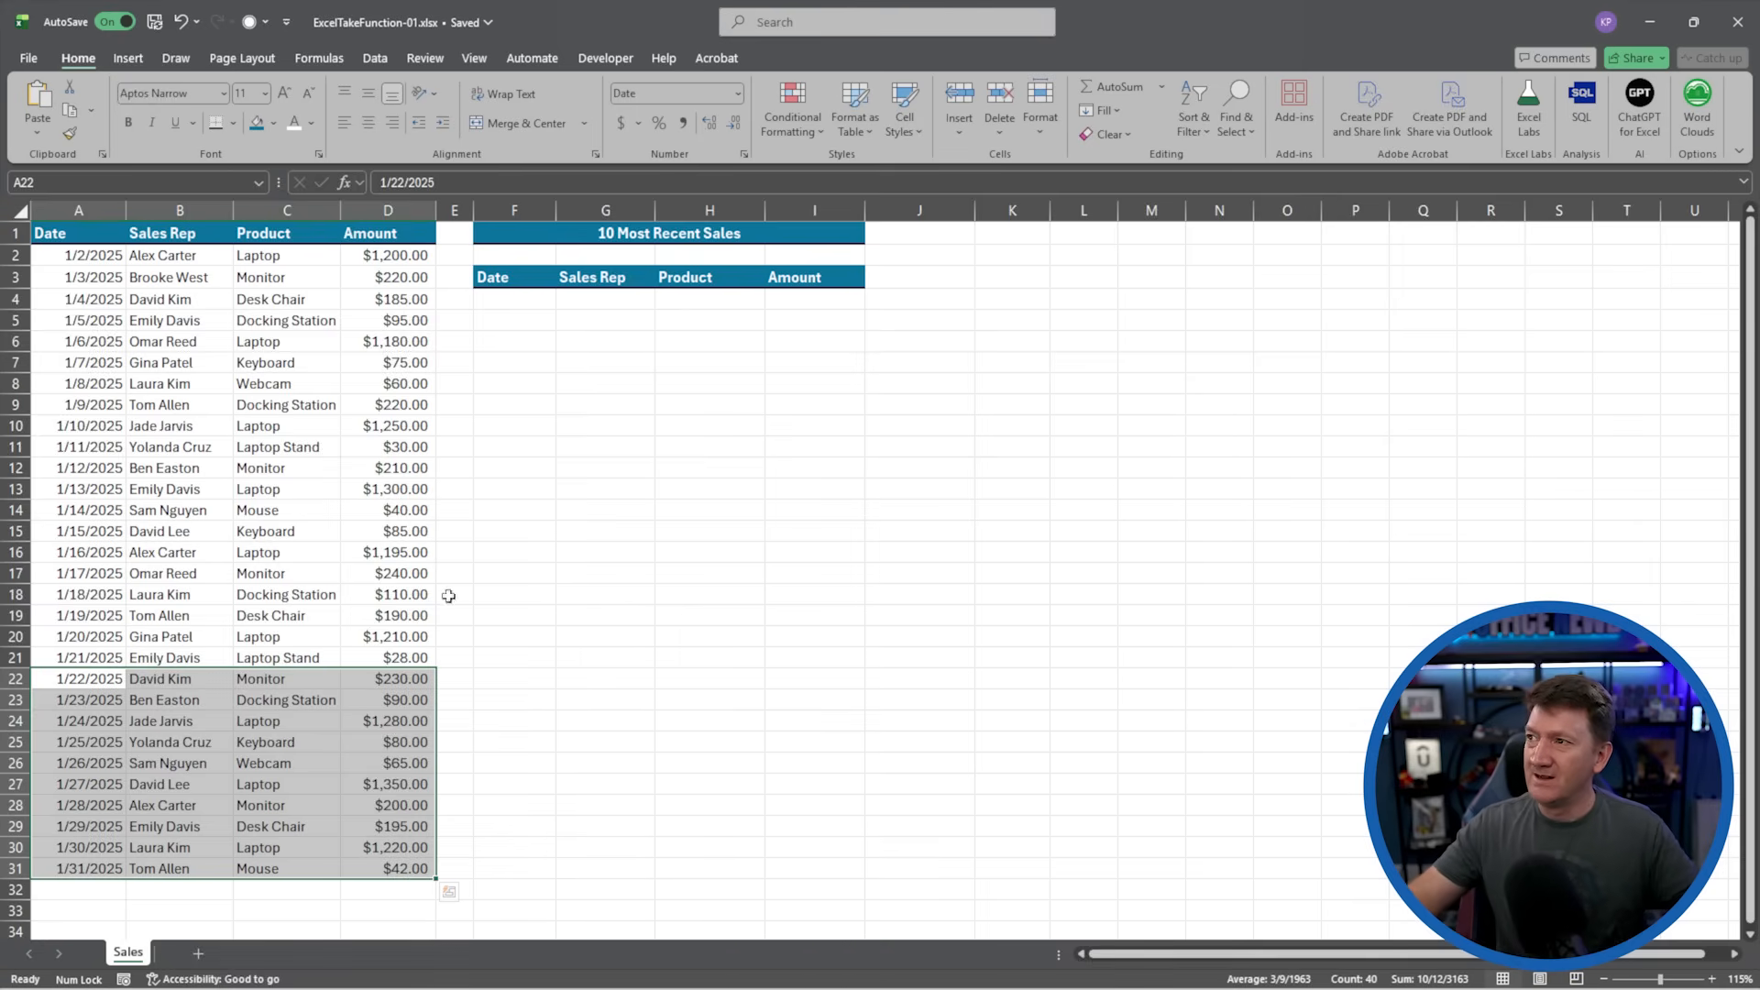
# - In F4, type =TAKE(A2:D31,-10) without committing it
pyautogui.click(514, 300)
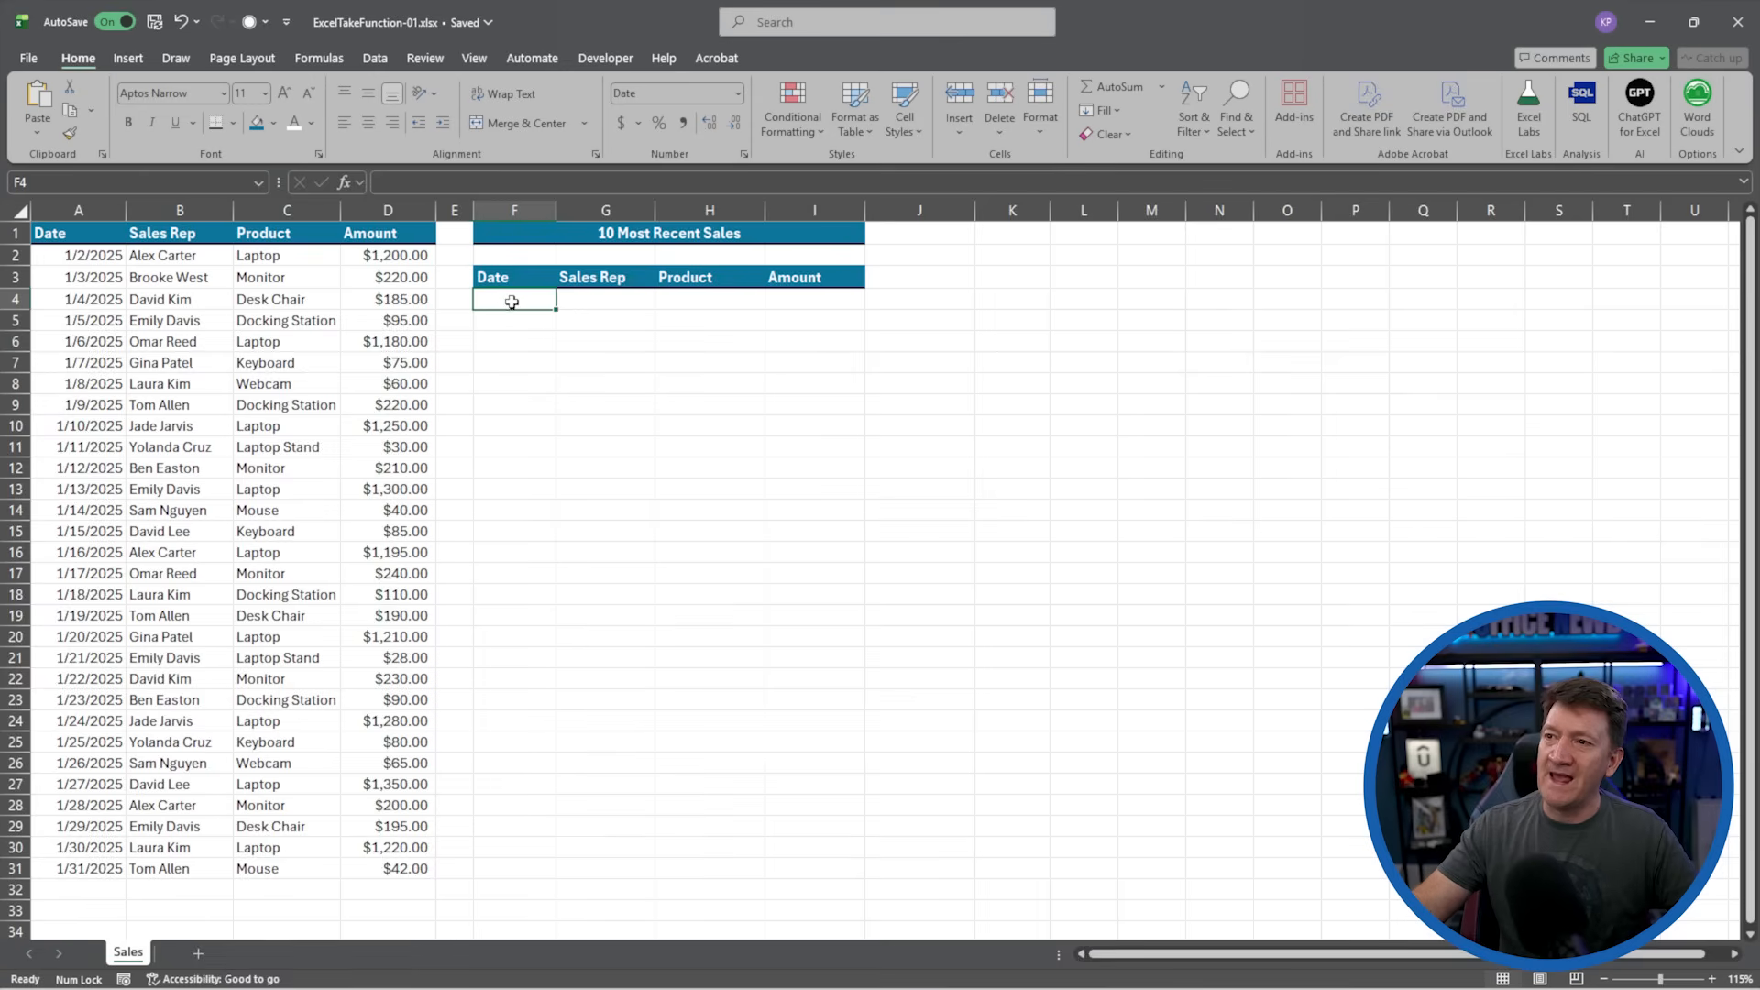
pyautogui.moveTo(1029, 380)
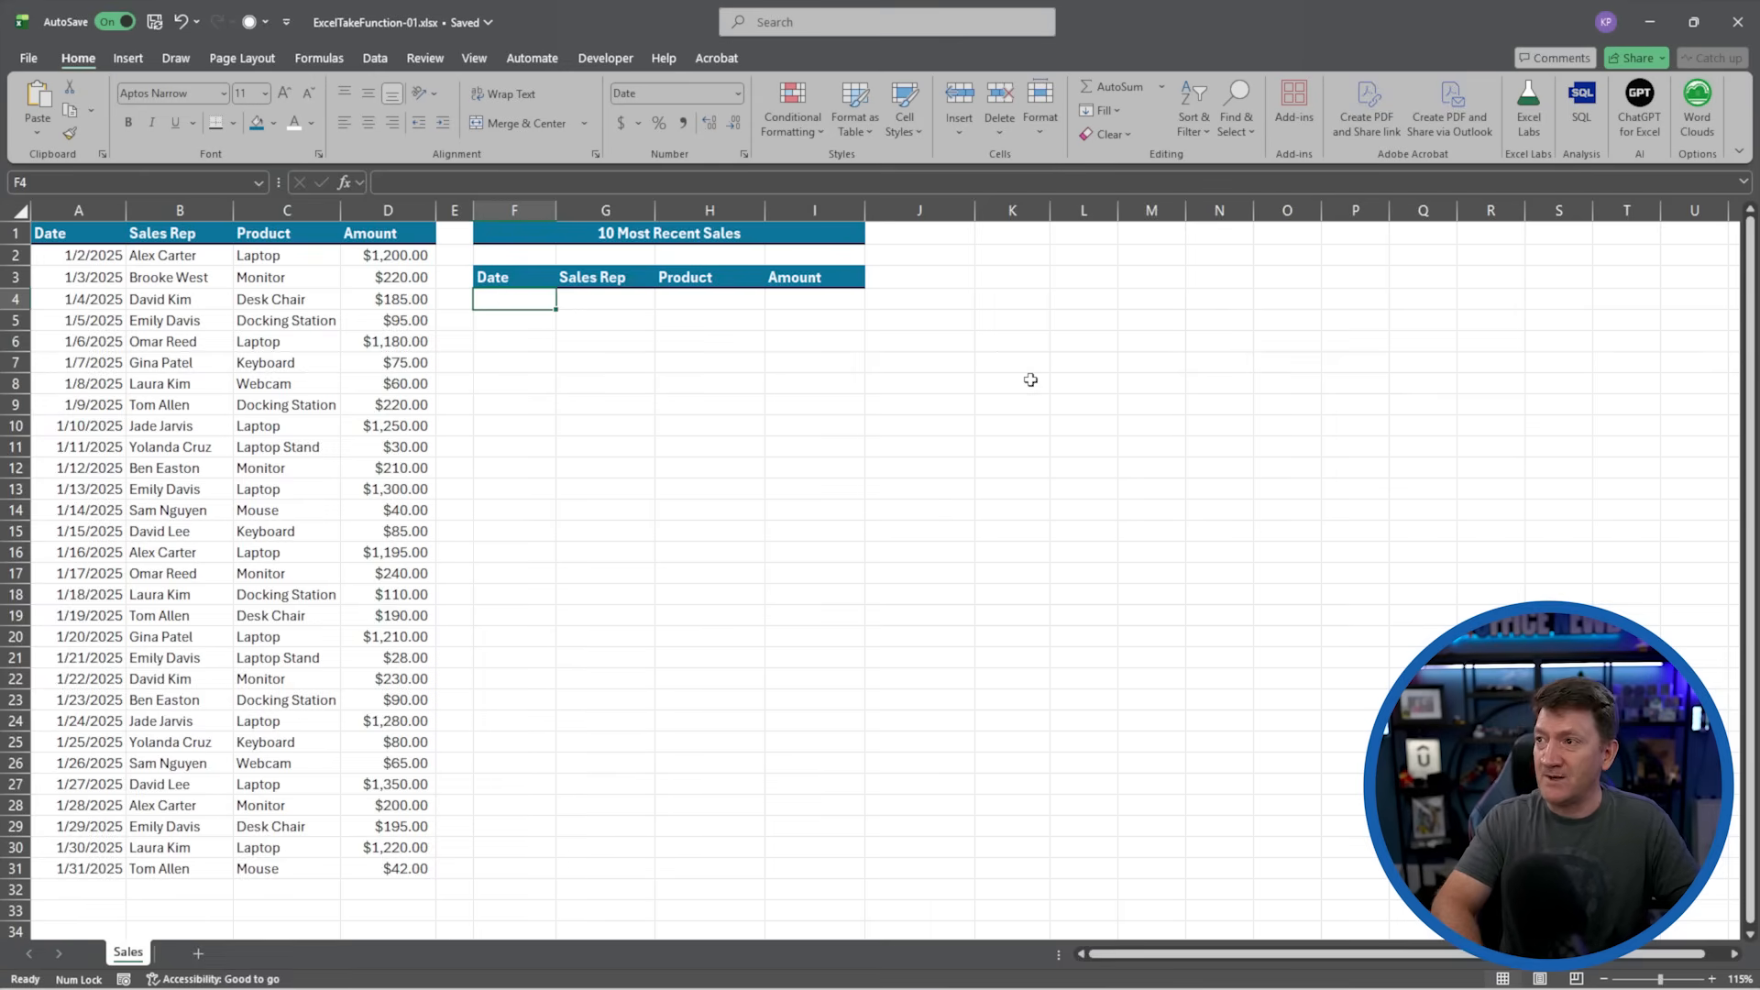
pyautogui.write('=TAKE(')
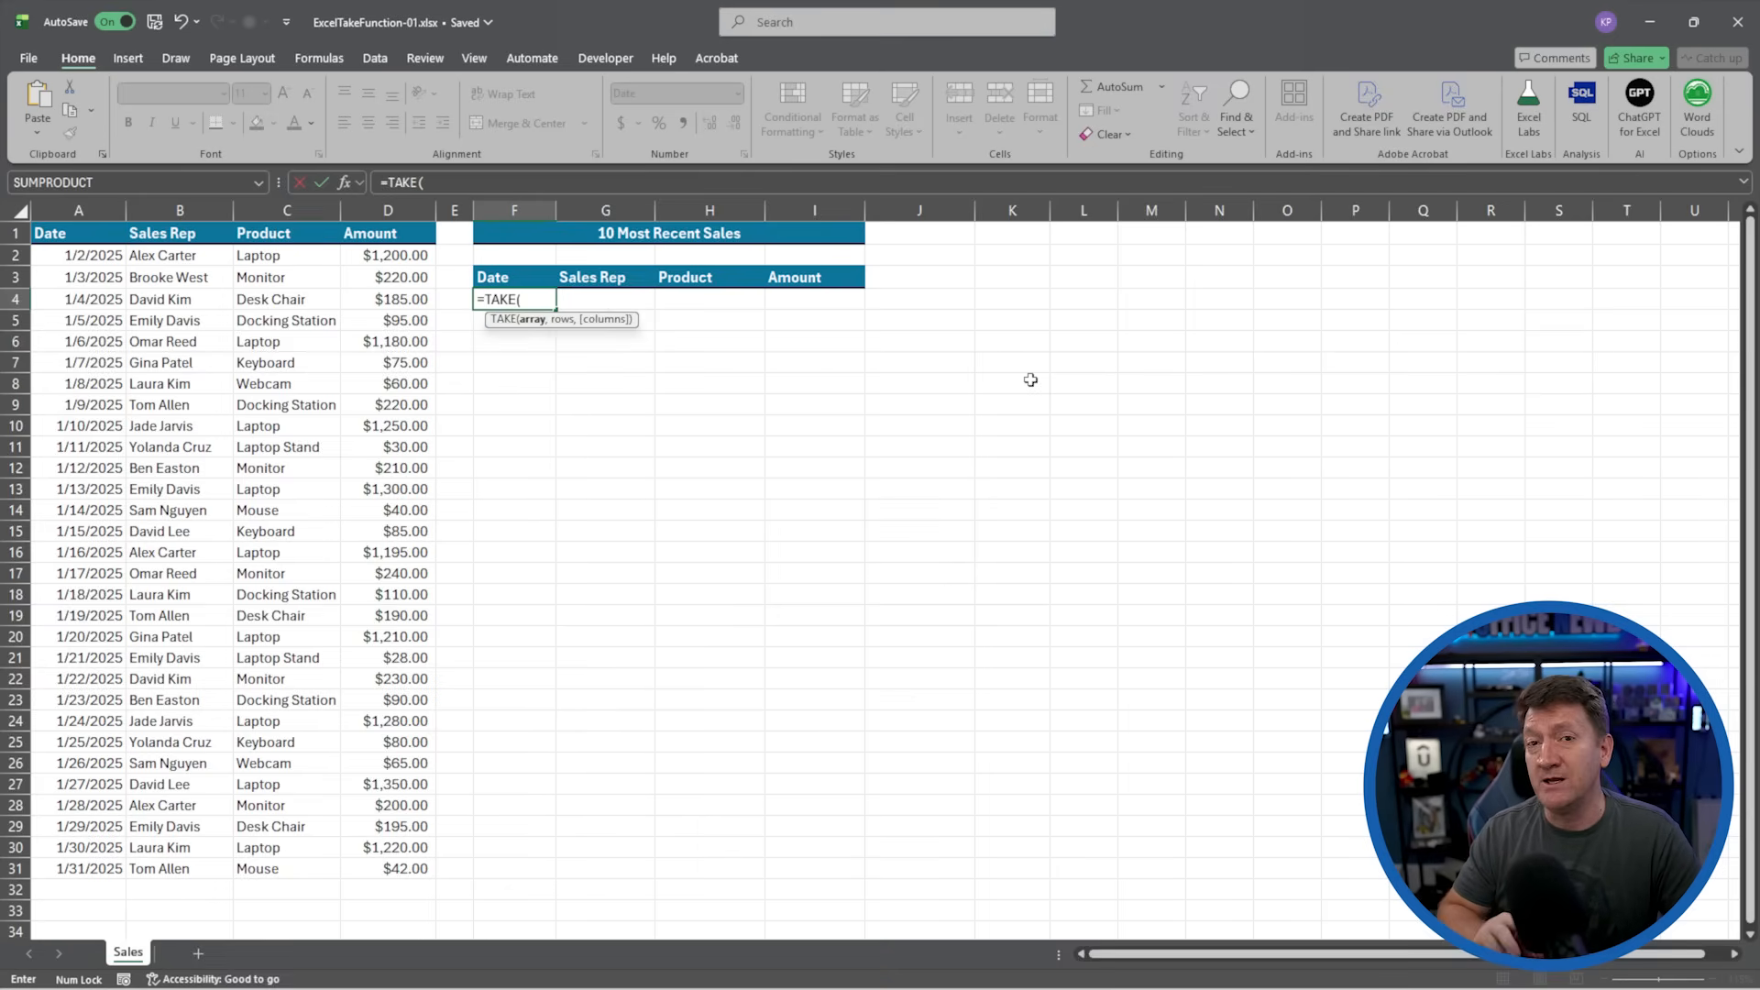
pyautogui.moveTo(529, 335)
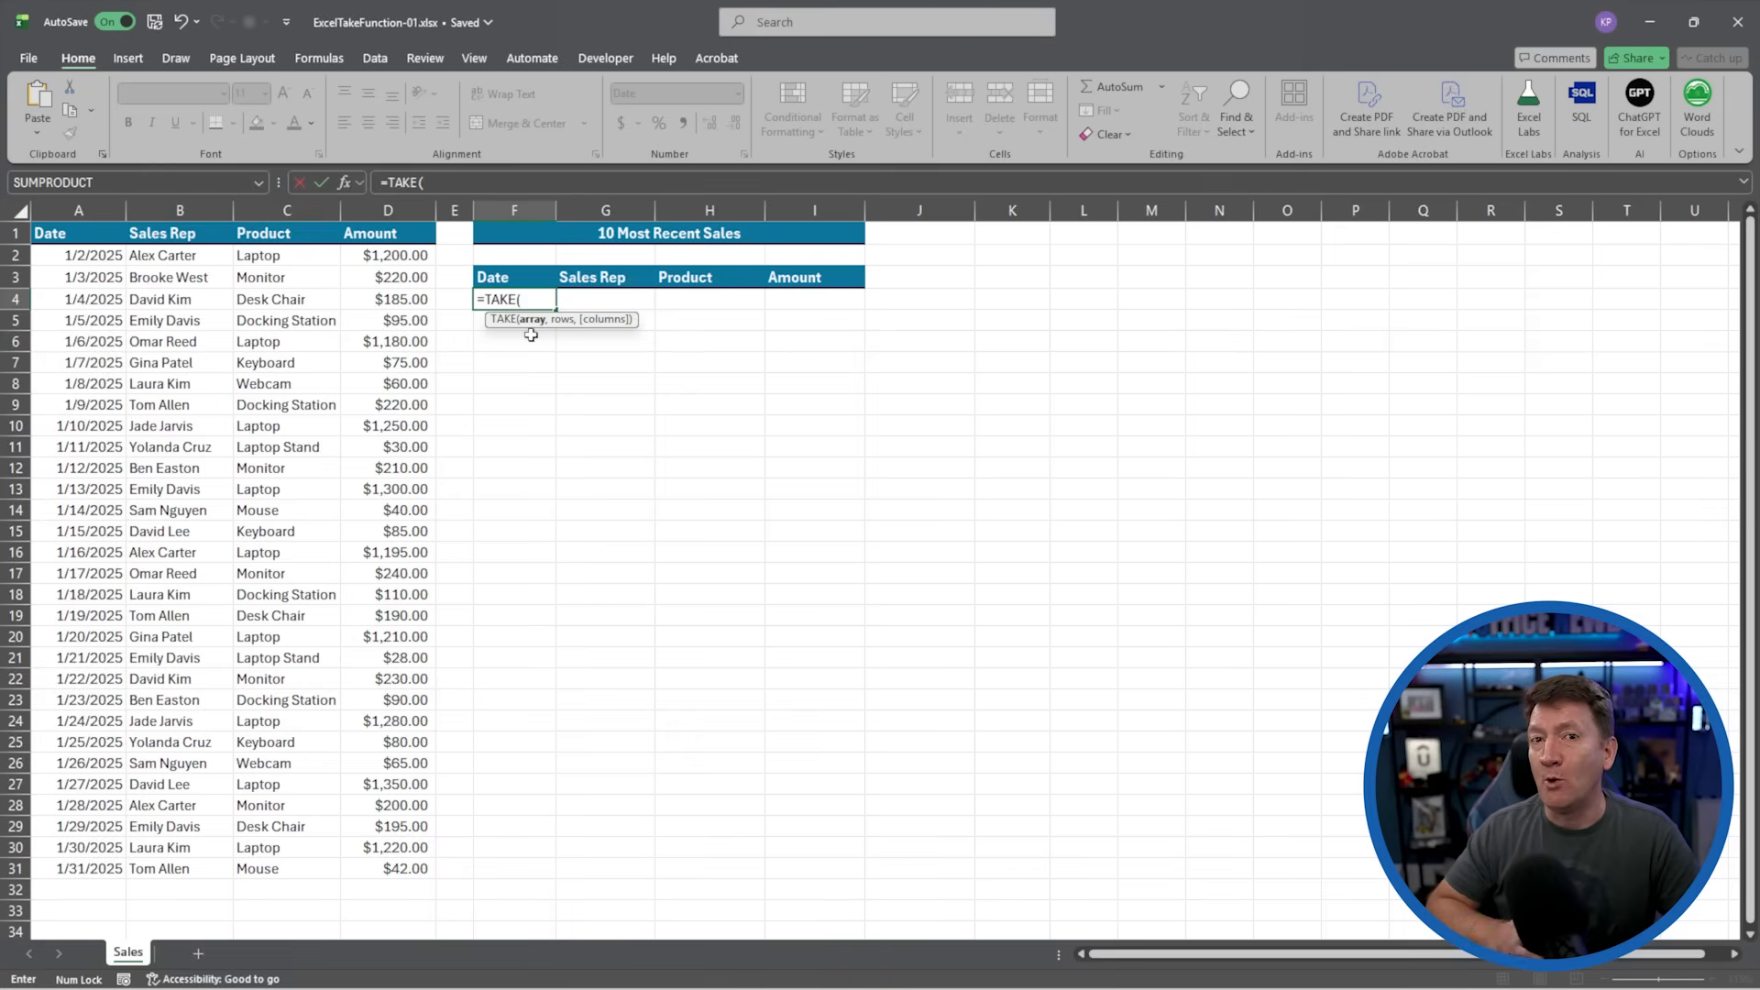
pyautogui.click(79, 255)
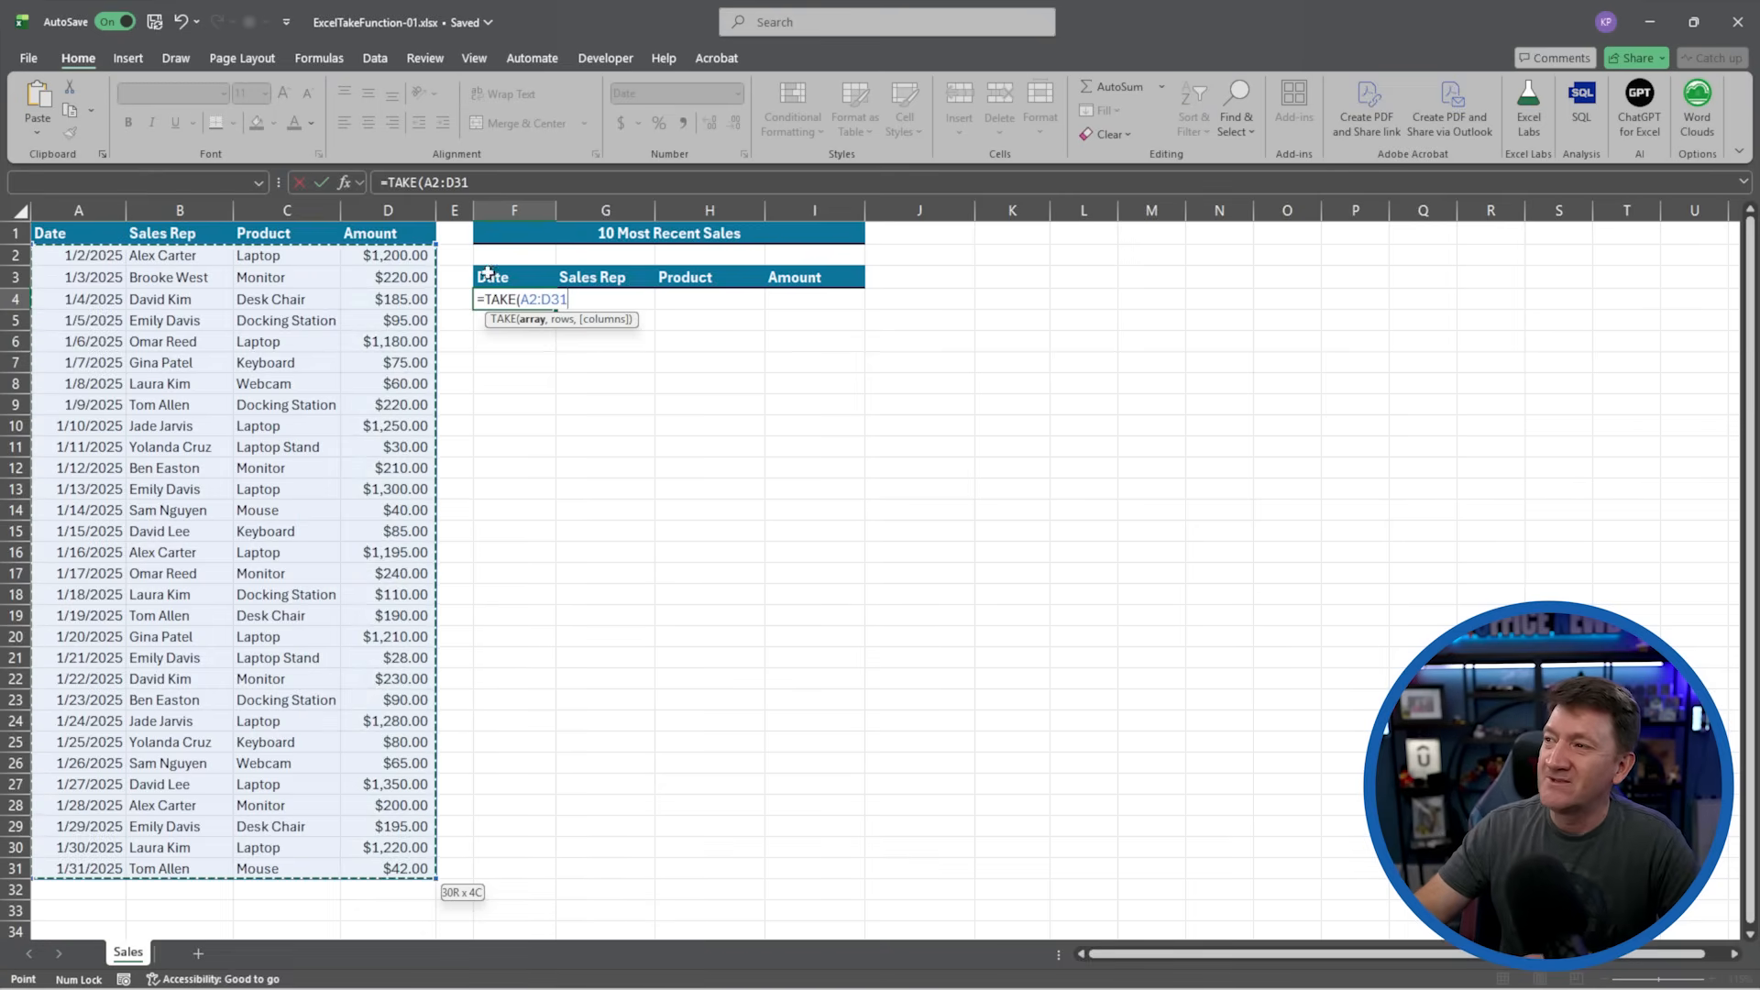
pyautogui.moveTo(574, 387)
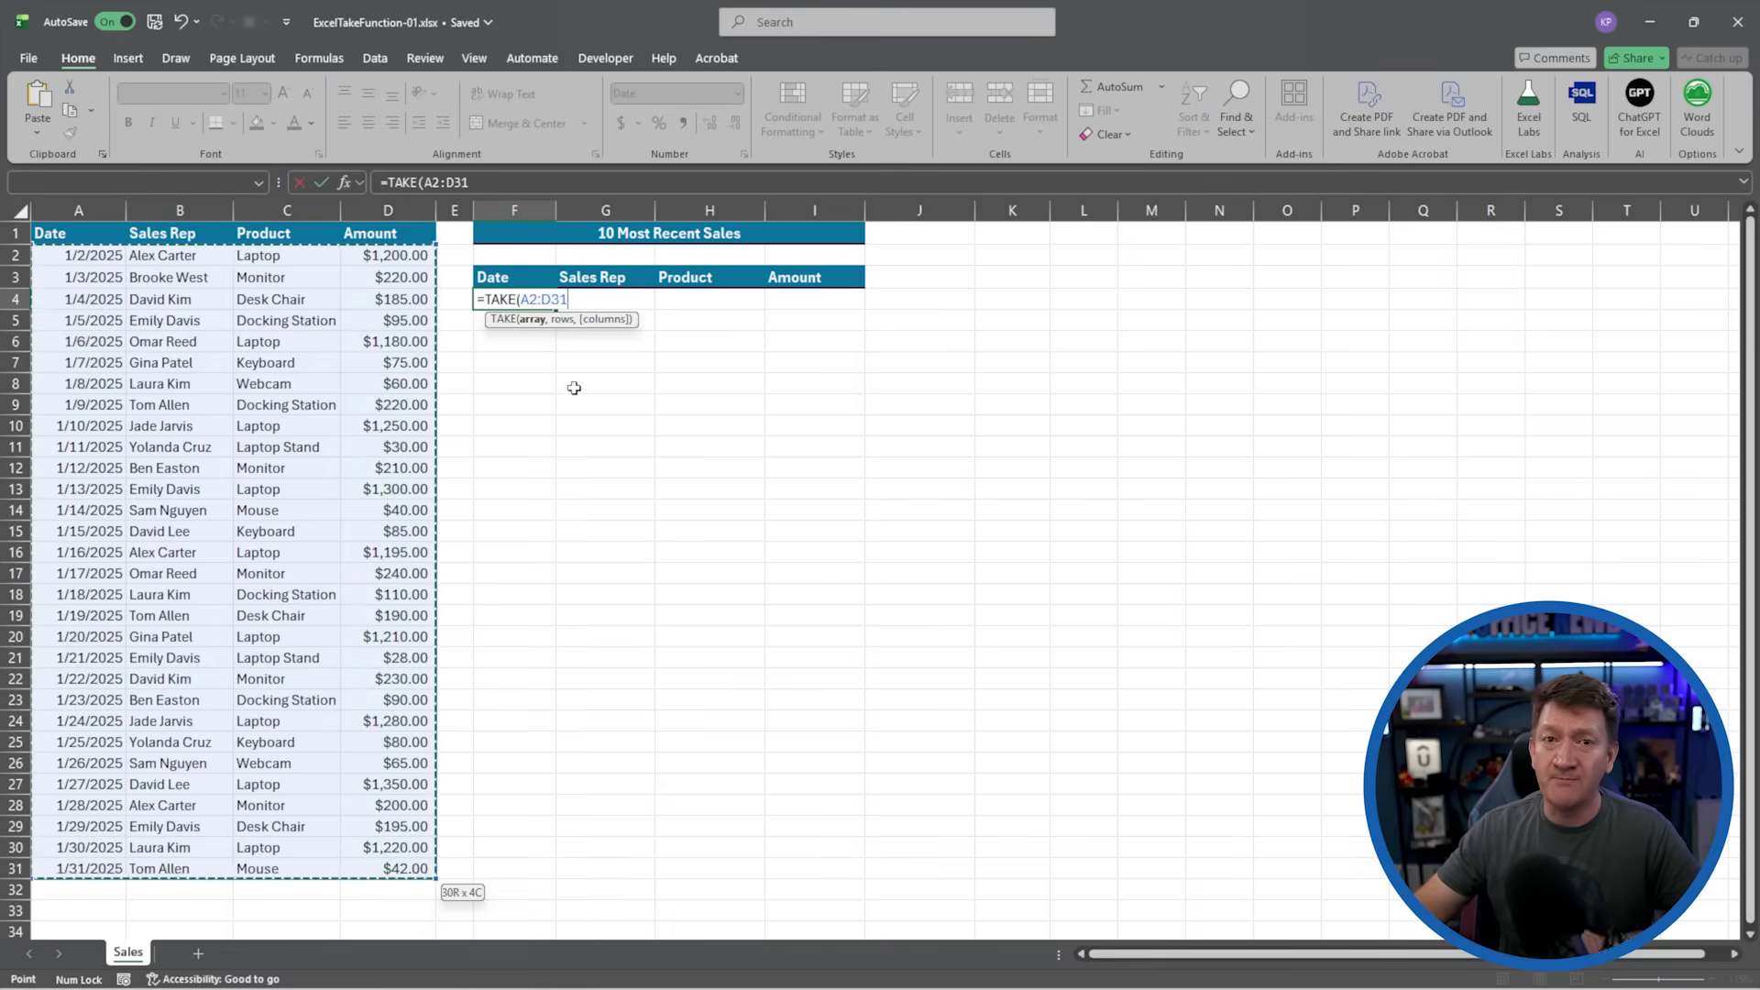
pyautogui.write(',')
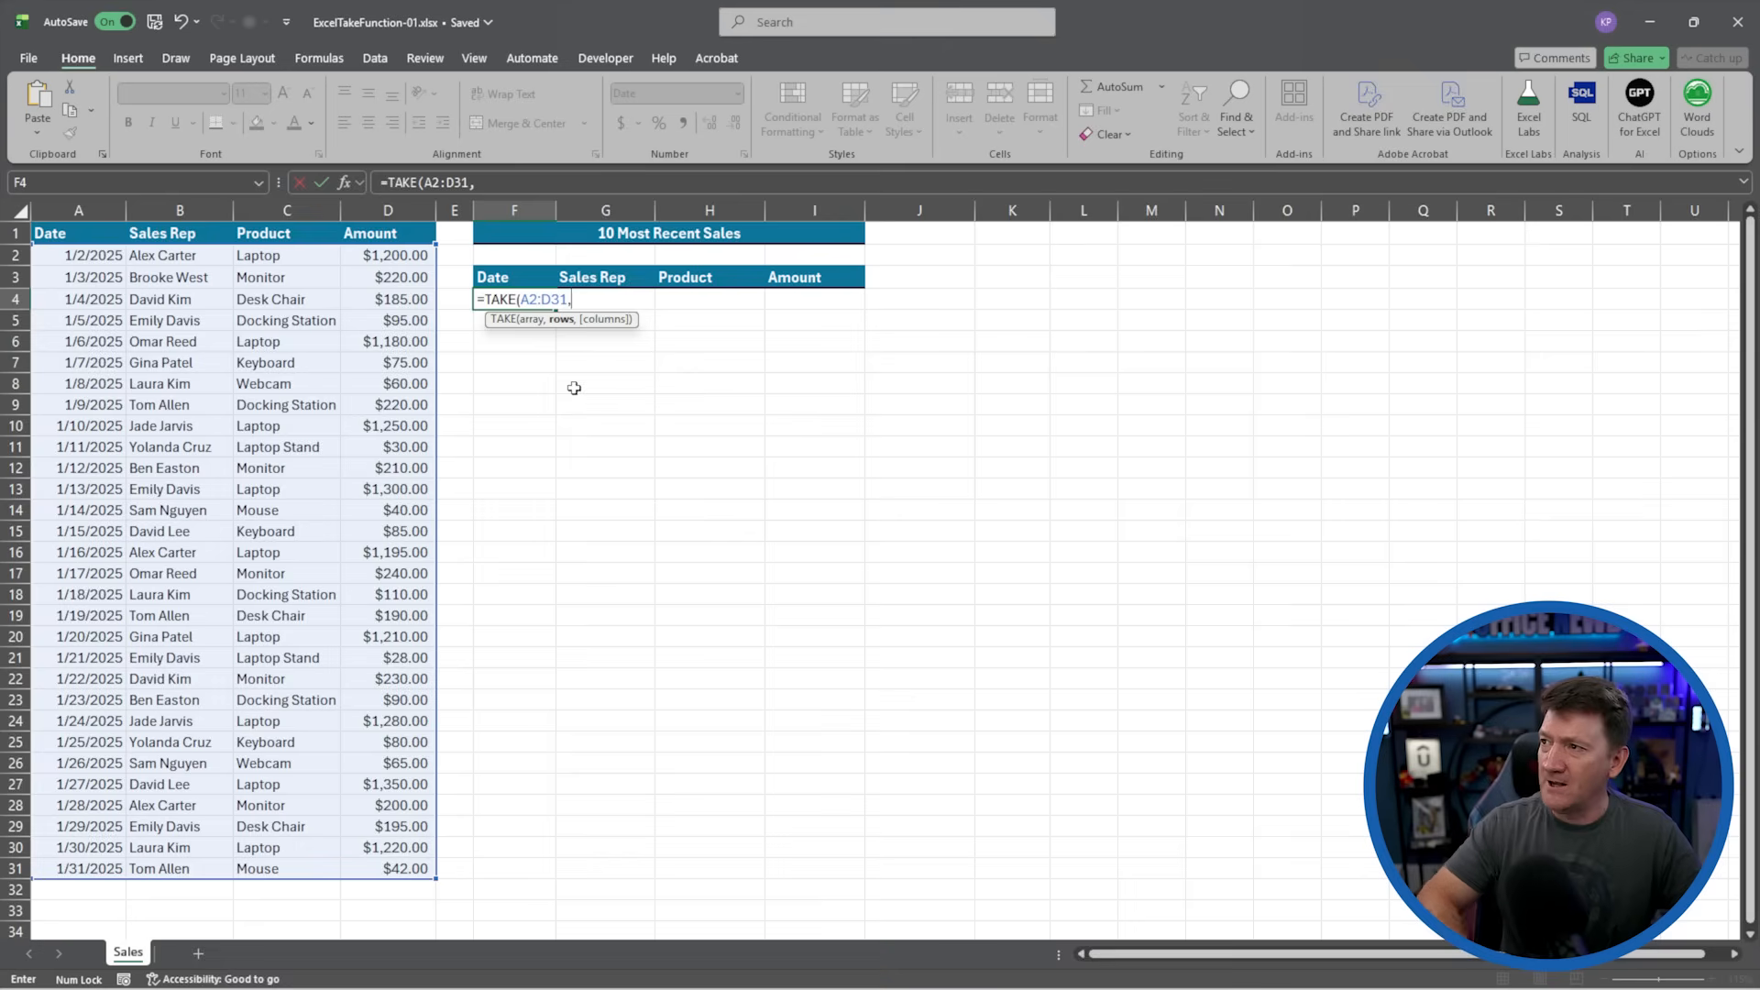
pyautogui.moveTo(567, 335)
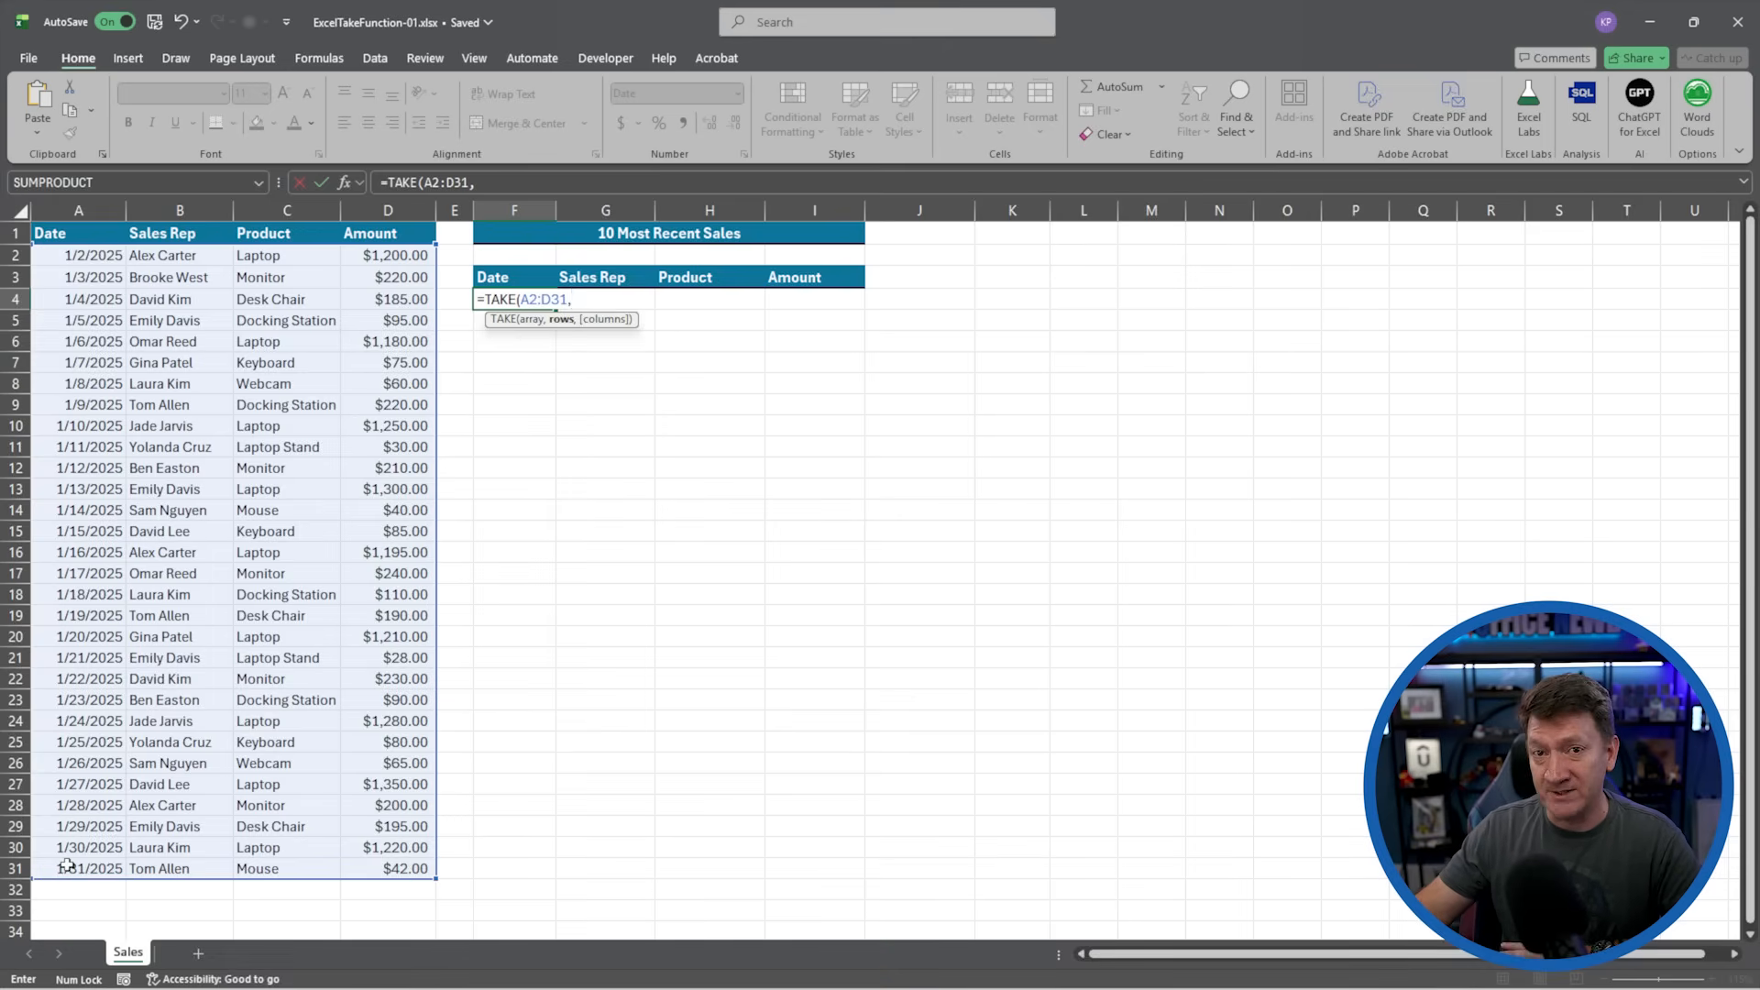
pyautogui.moveTo(564, 451)
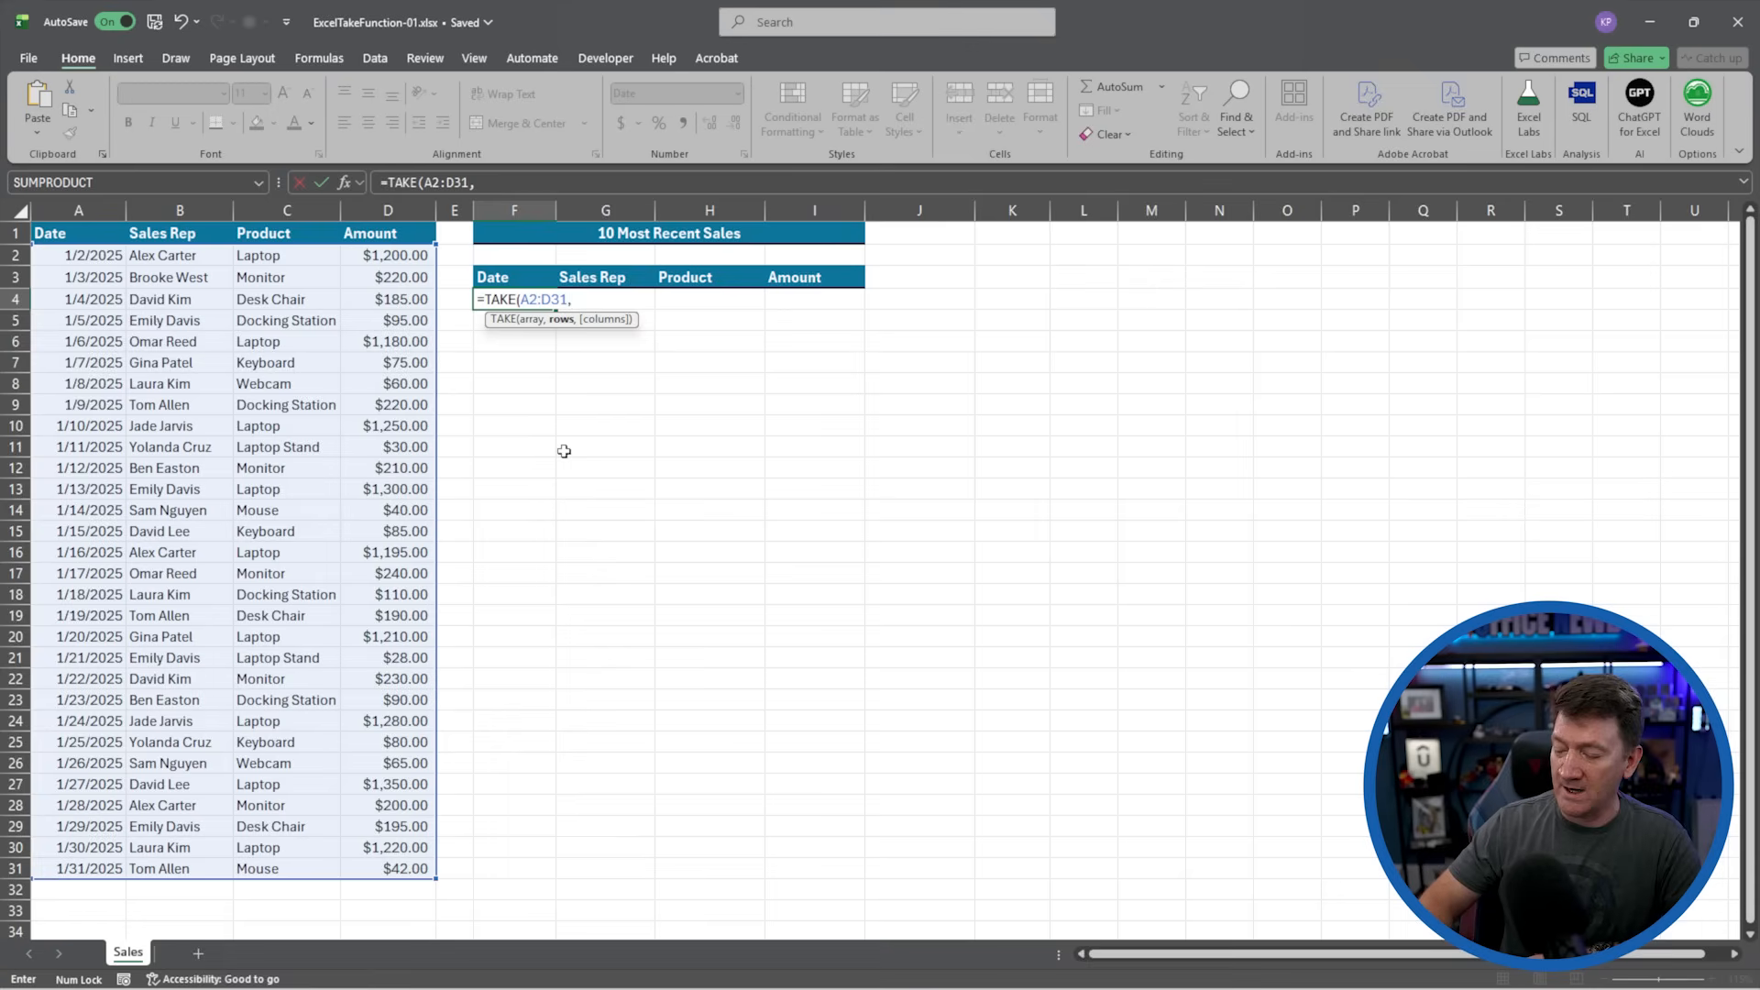
pyautogui.write('-10)')
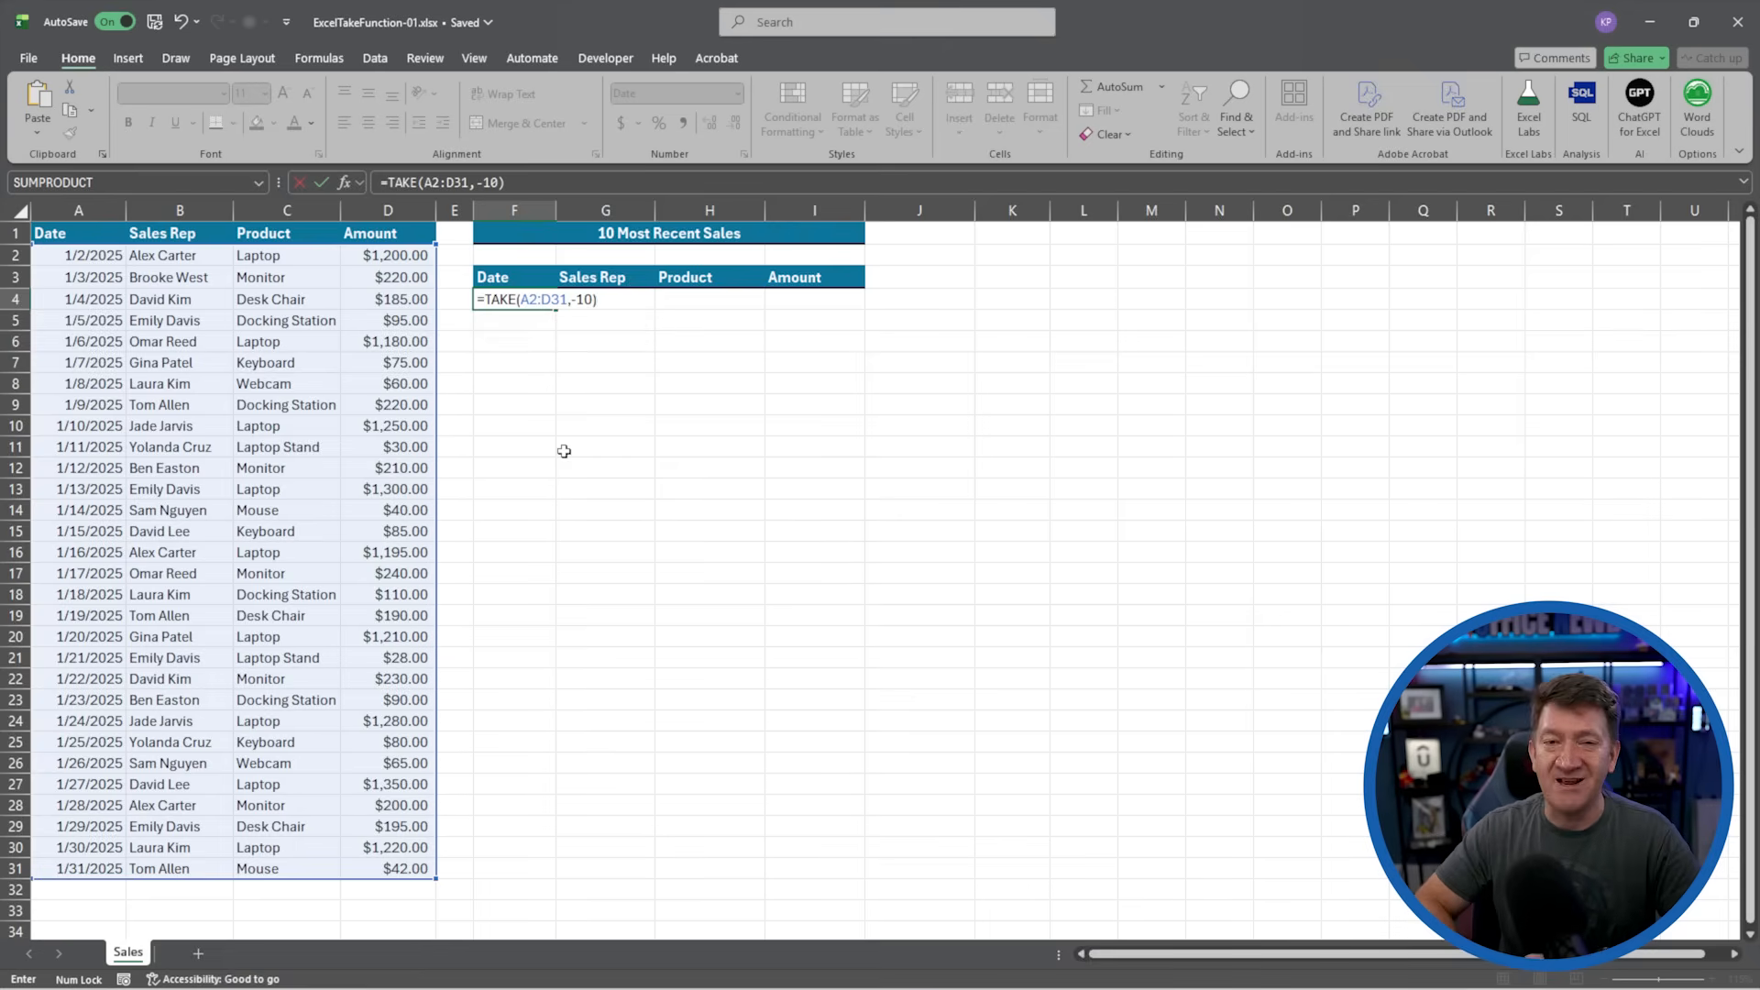
# - Commit the TAKE formula in F4 to fill the recent-sales table
pyautogui.press('Return')
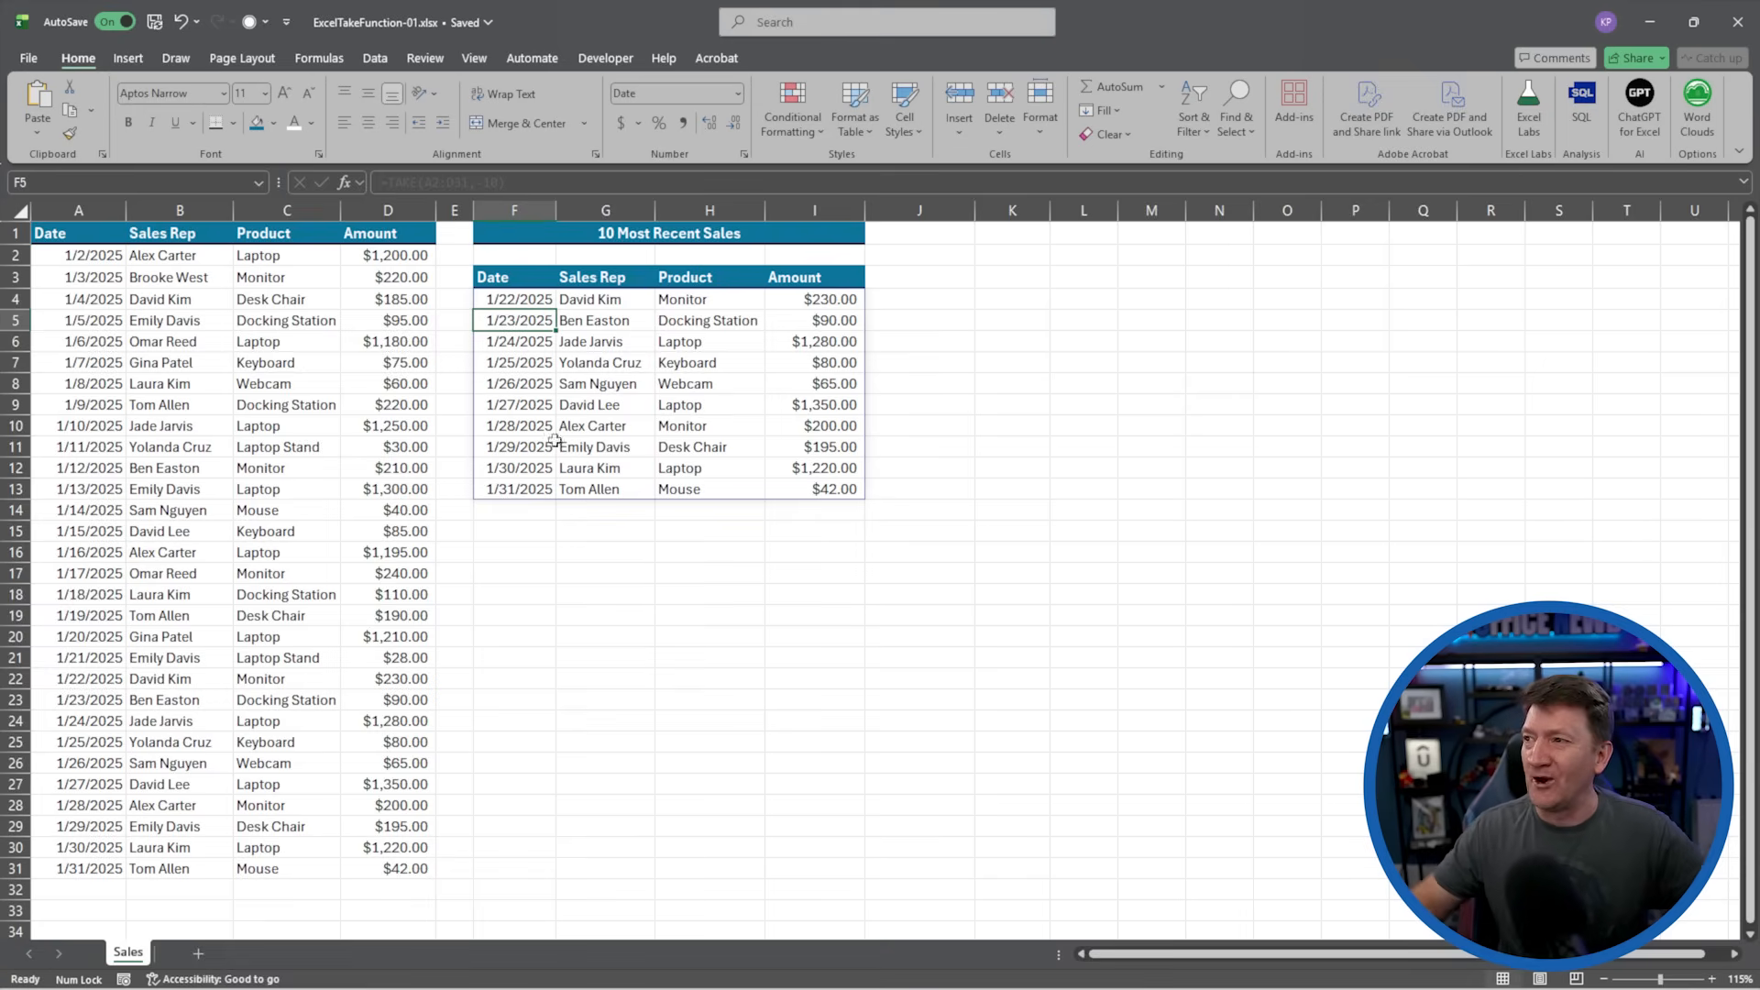
# - Add a 2/1/2026 Mickey Mouse sale of Microphones for $500.00 in row 32
pyautogui.click(79, 888)
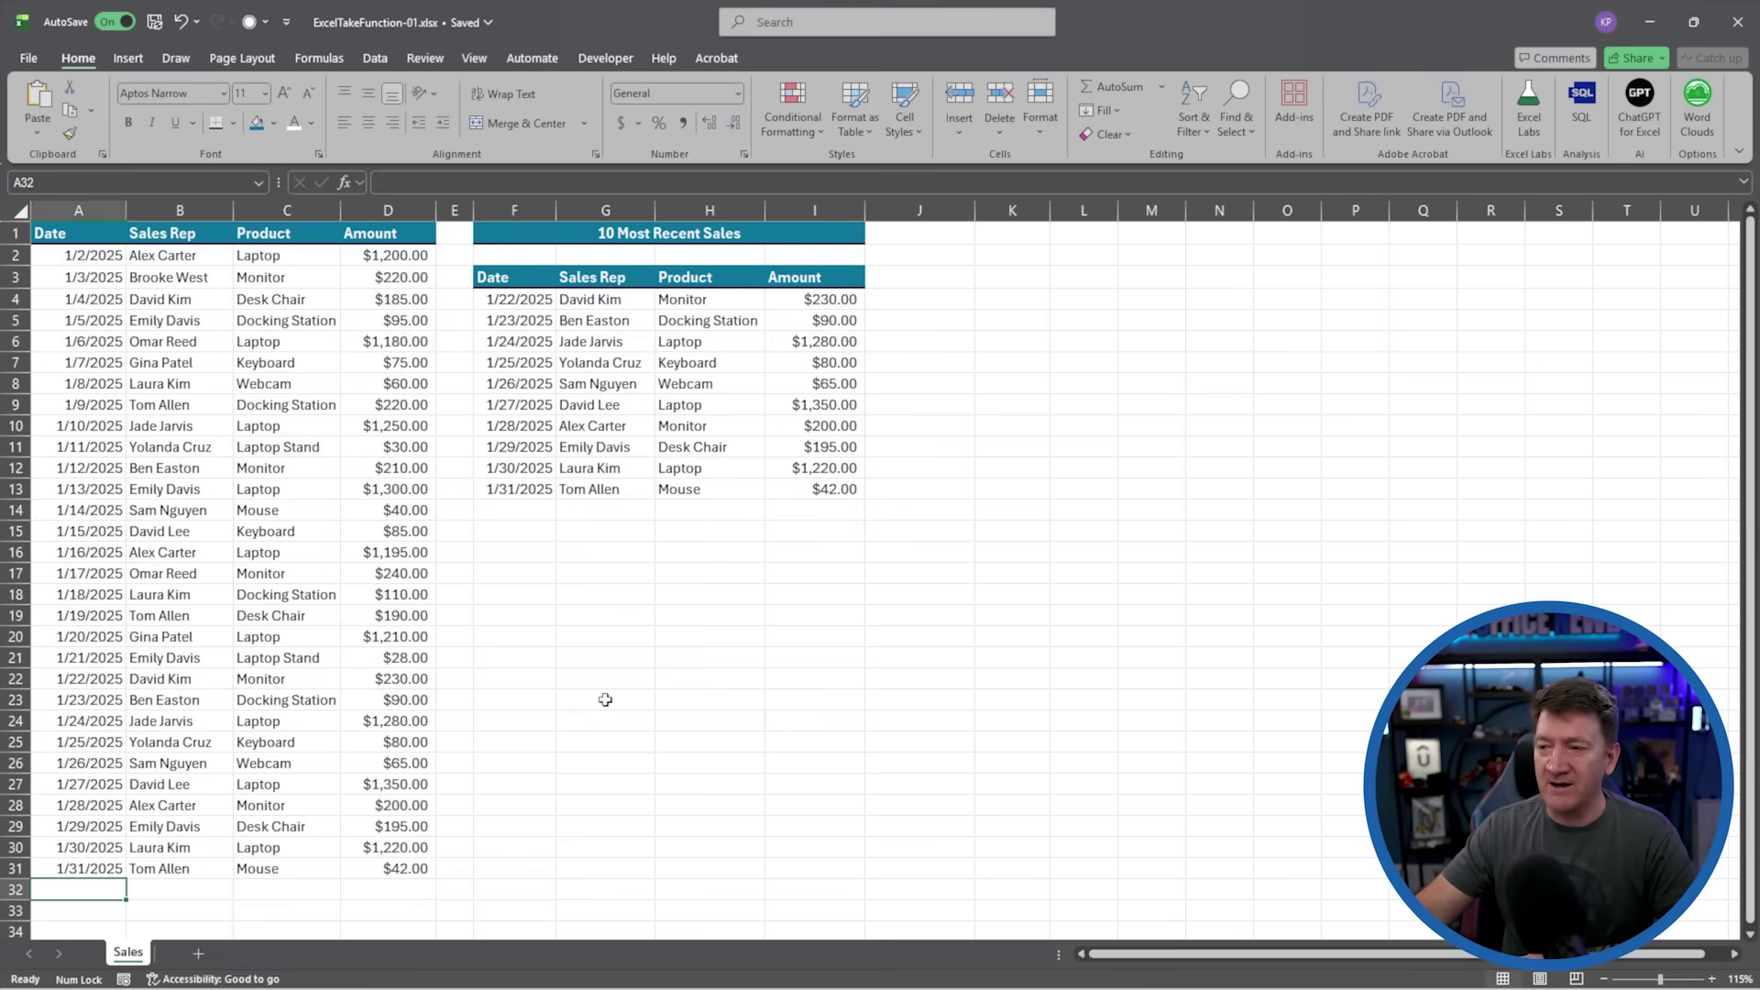
pyautogui.write('2/1/')
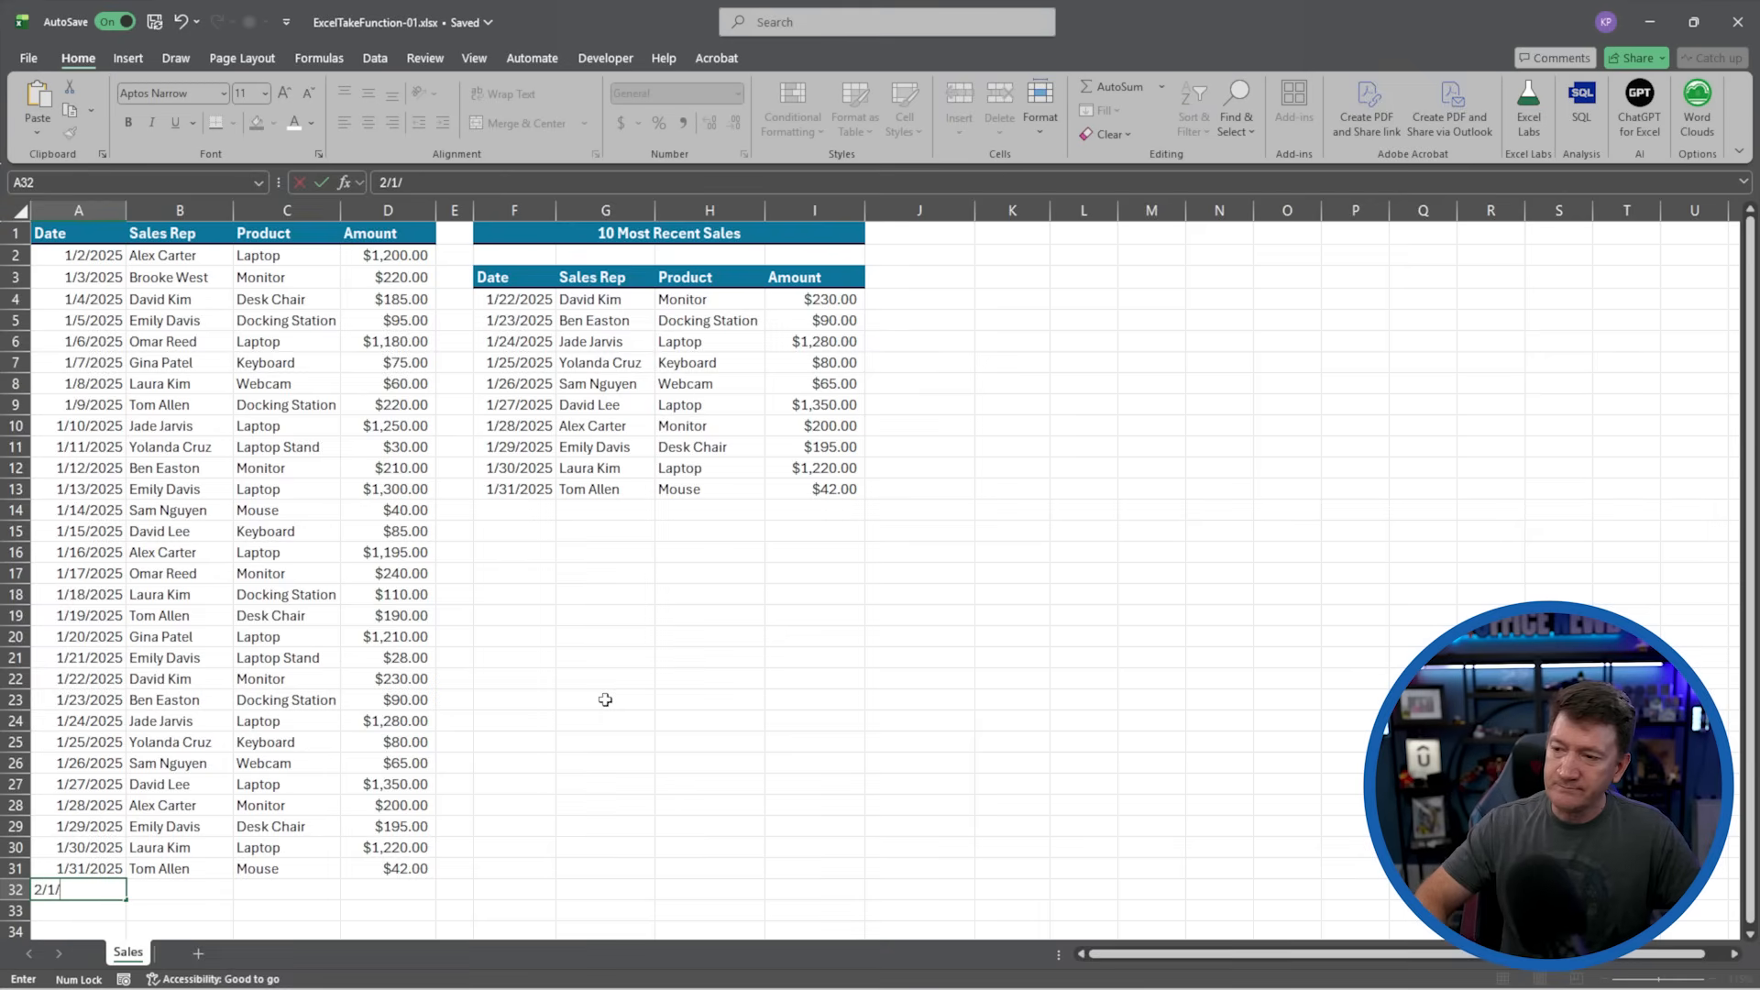
pyautogui.press('Return')
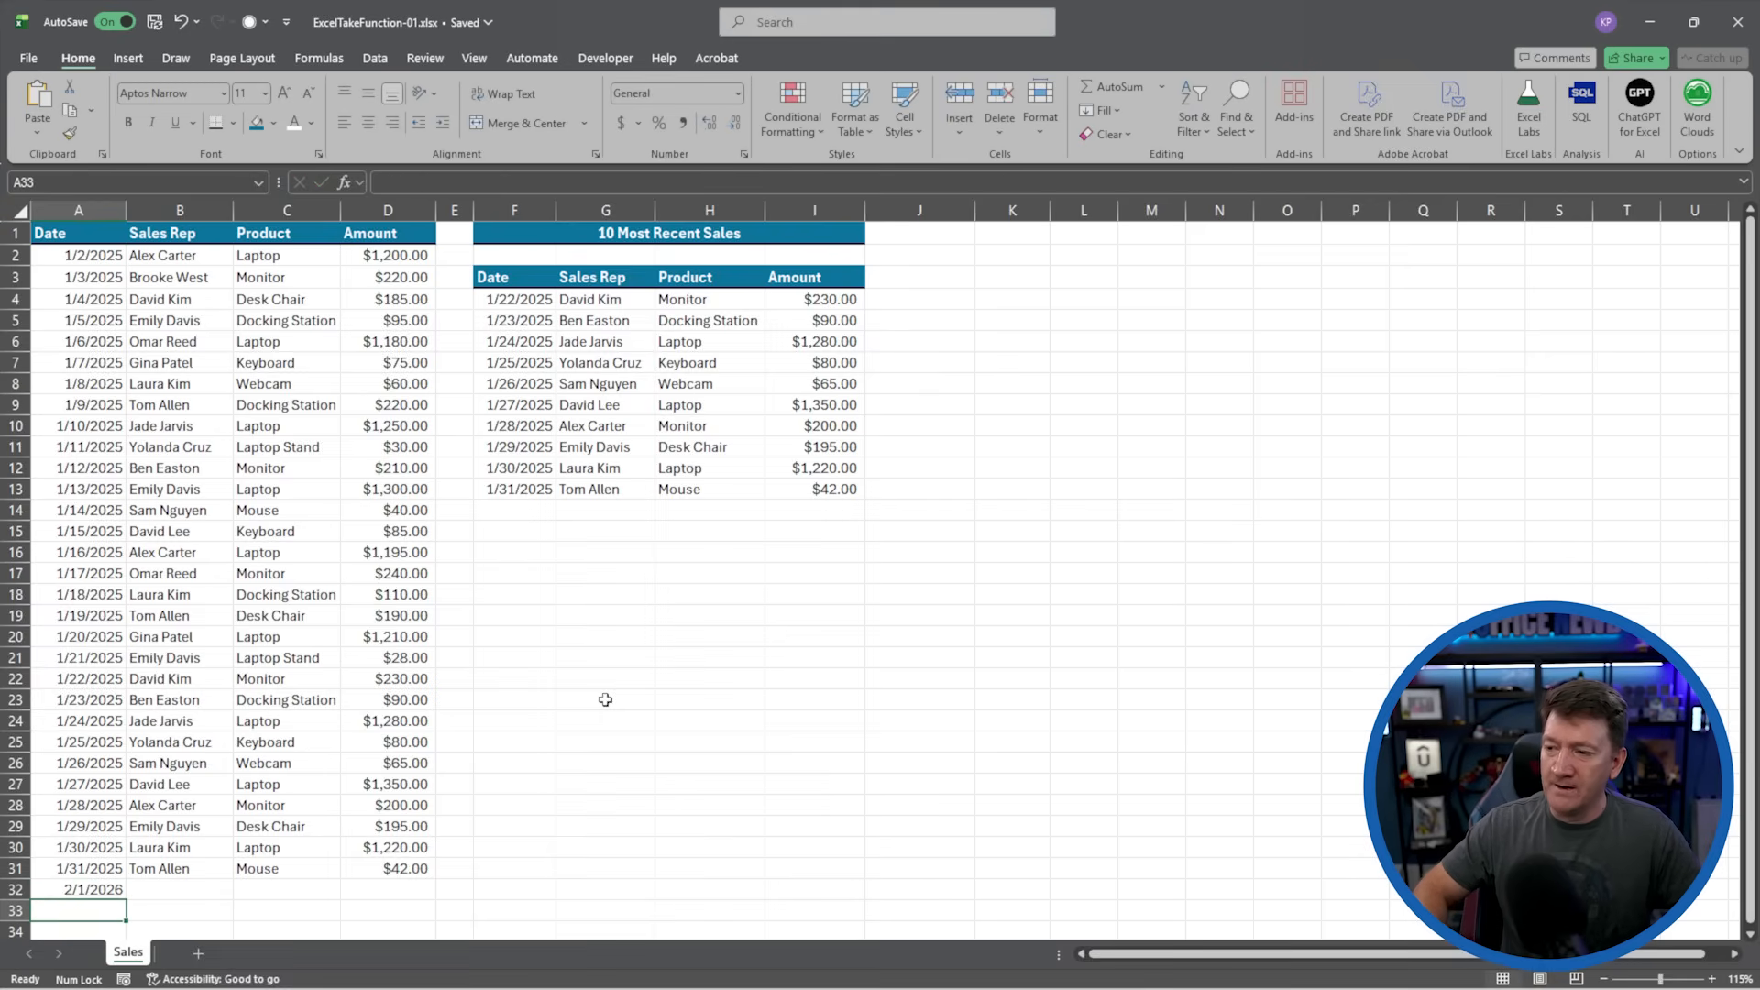
pyautogui.write('Mickey')
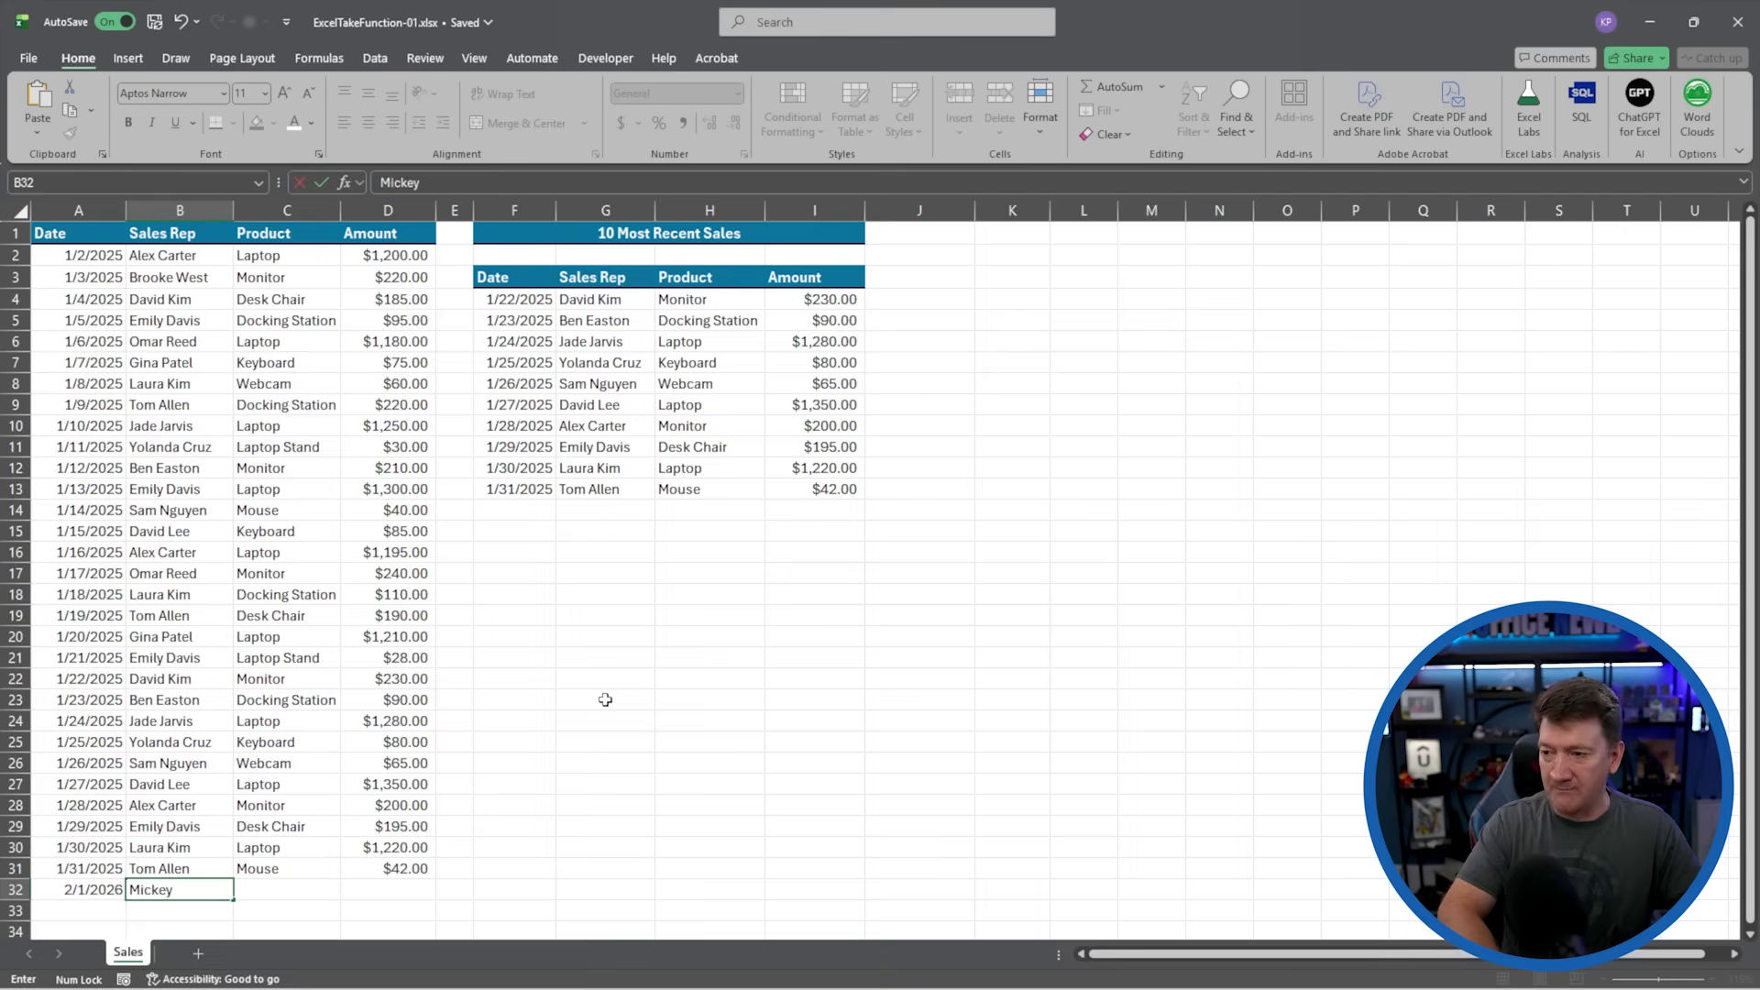
pyautogui.write('Mouse')
pyautogui.click(287, 890)
pyautogui.write('Mic')
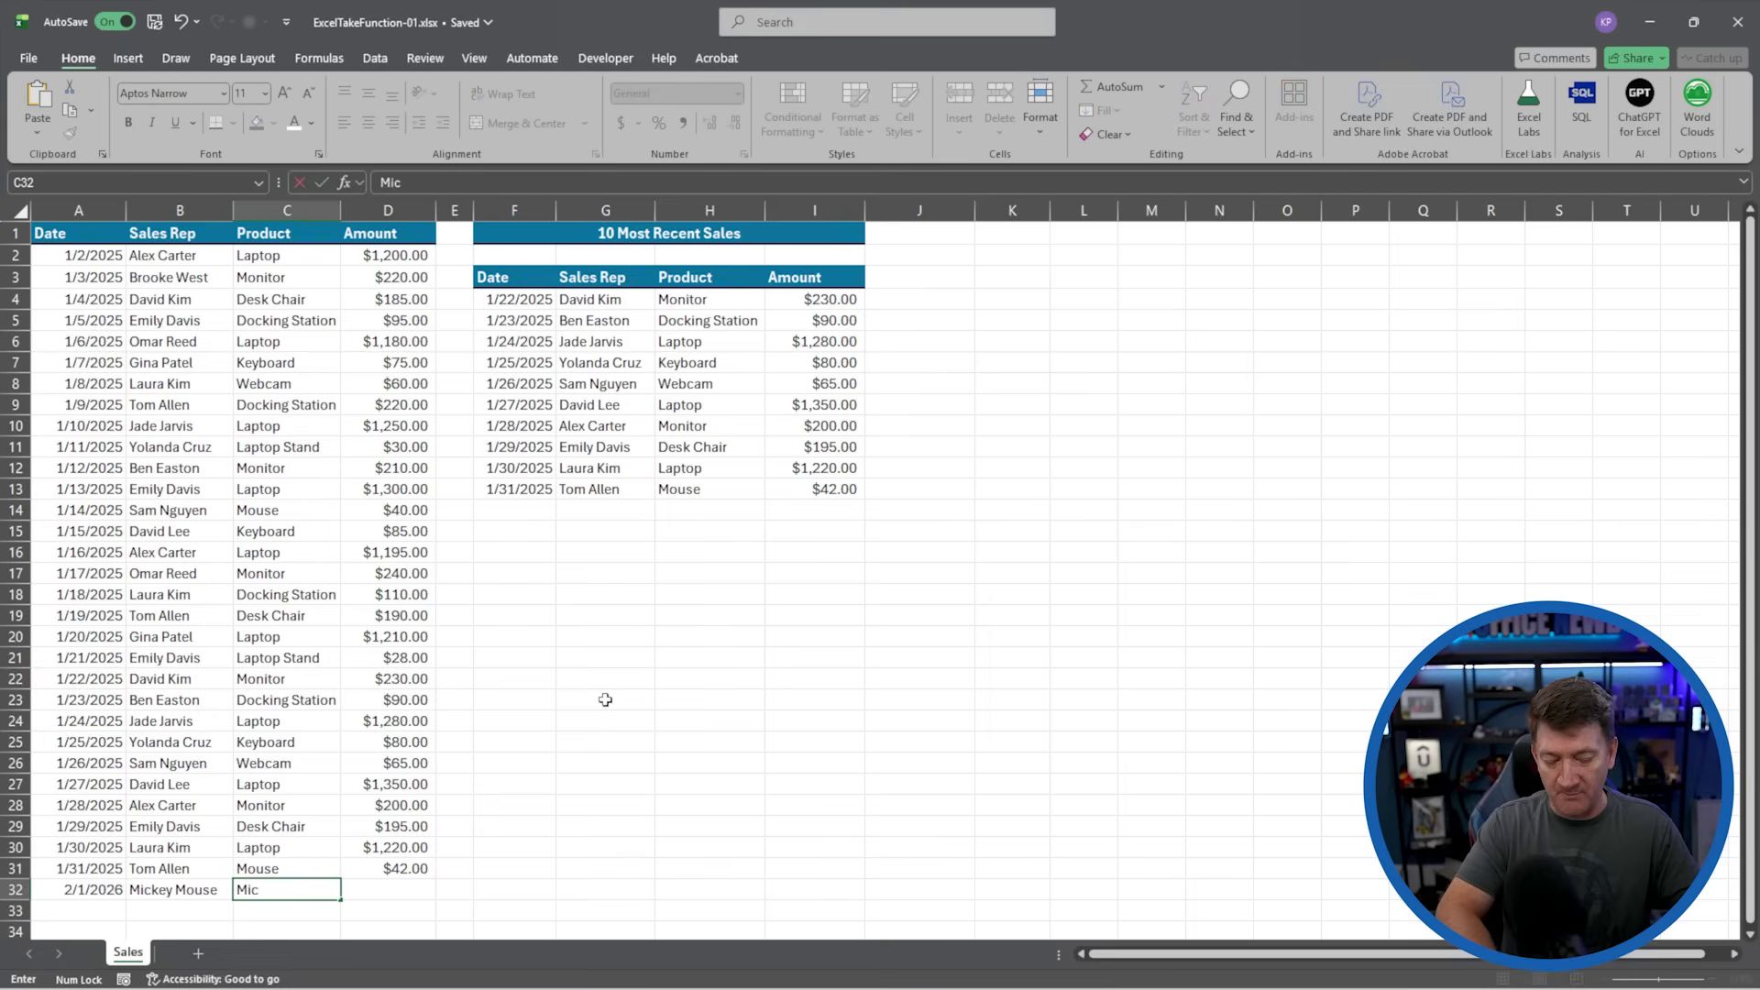
pyautogui.press('Tab')
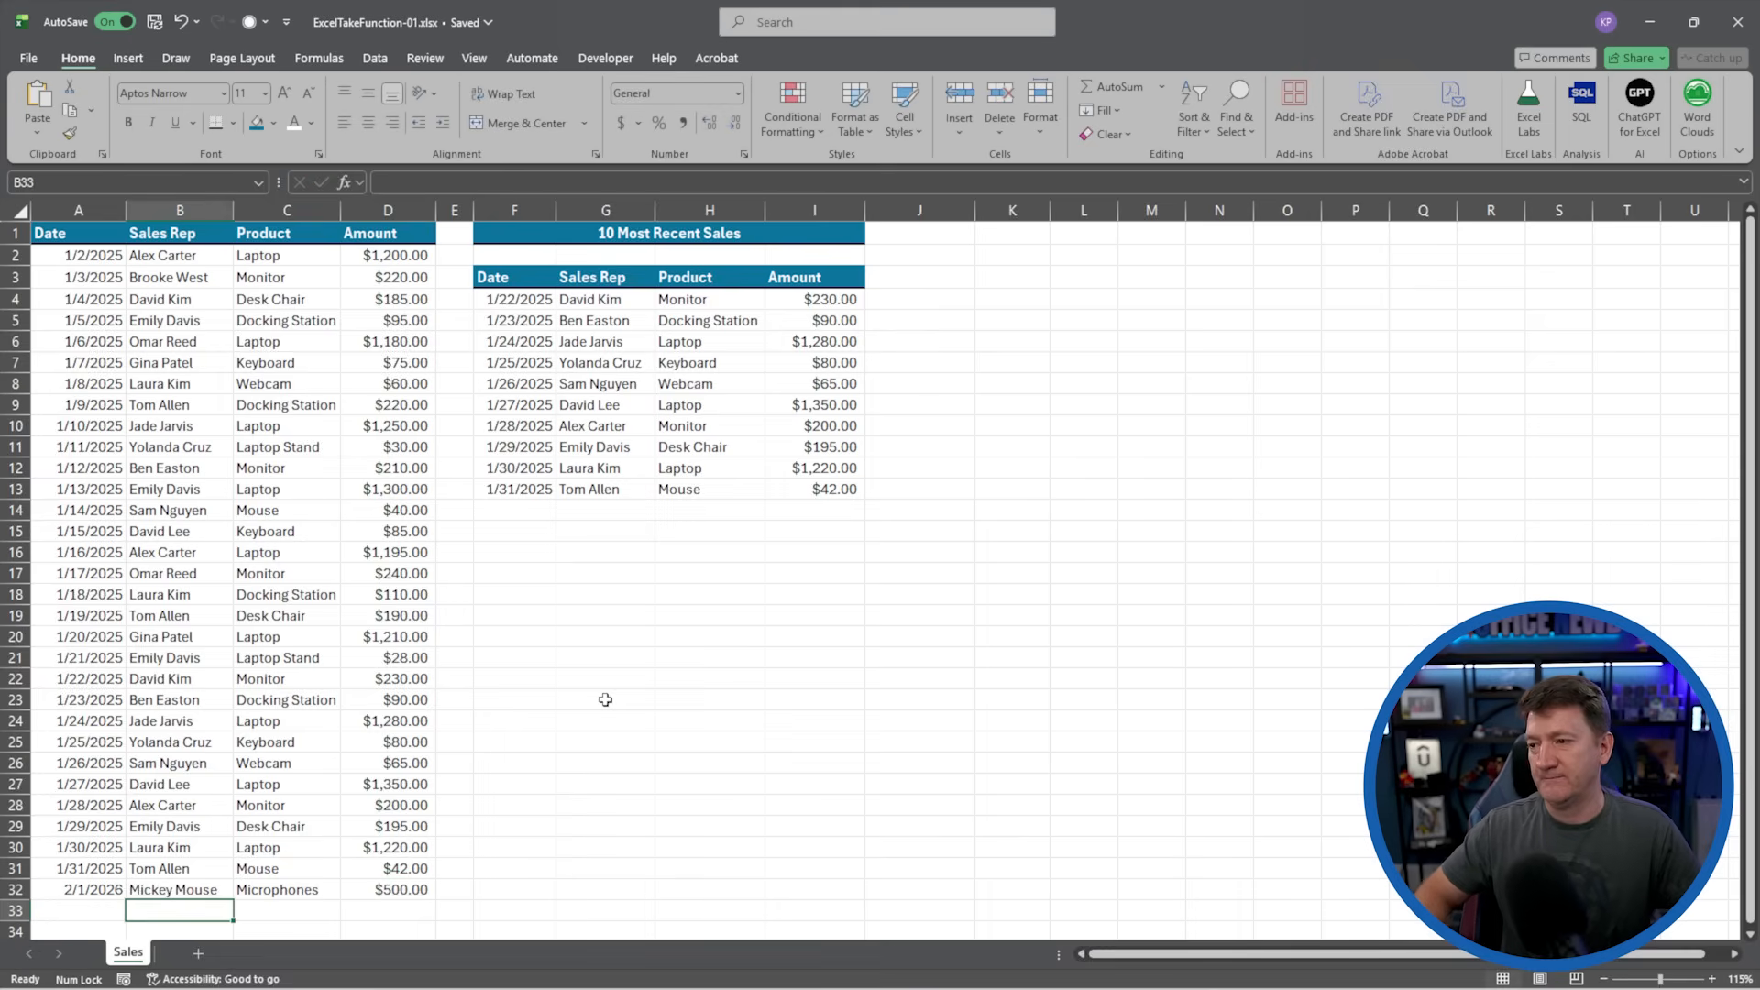
pyautogui.moveTo(718, 366)
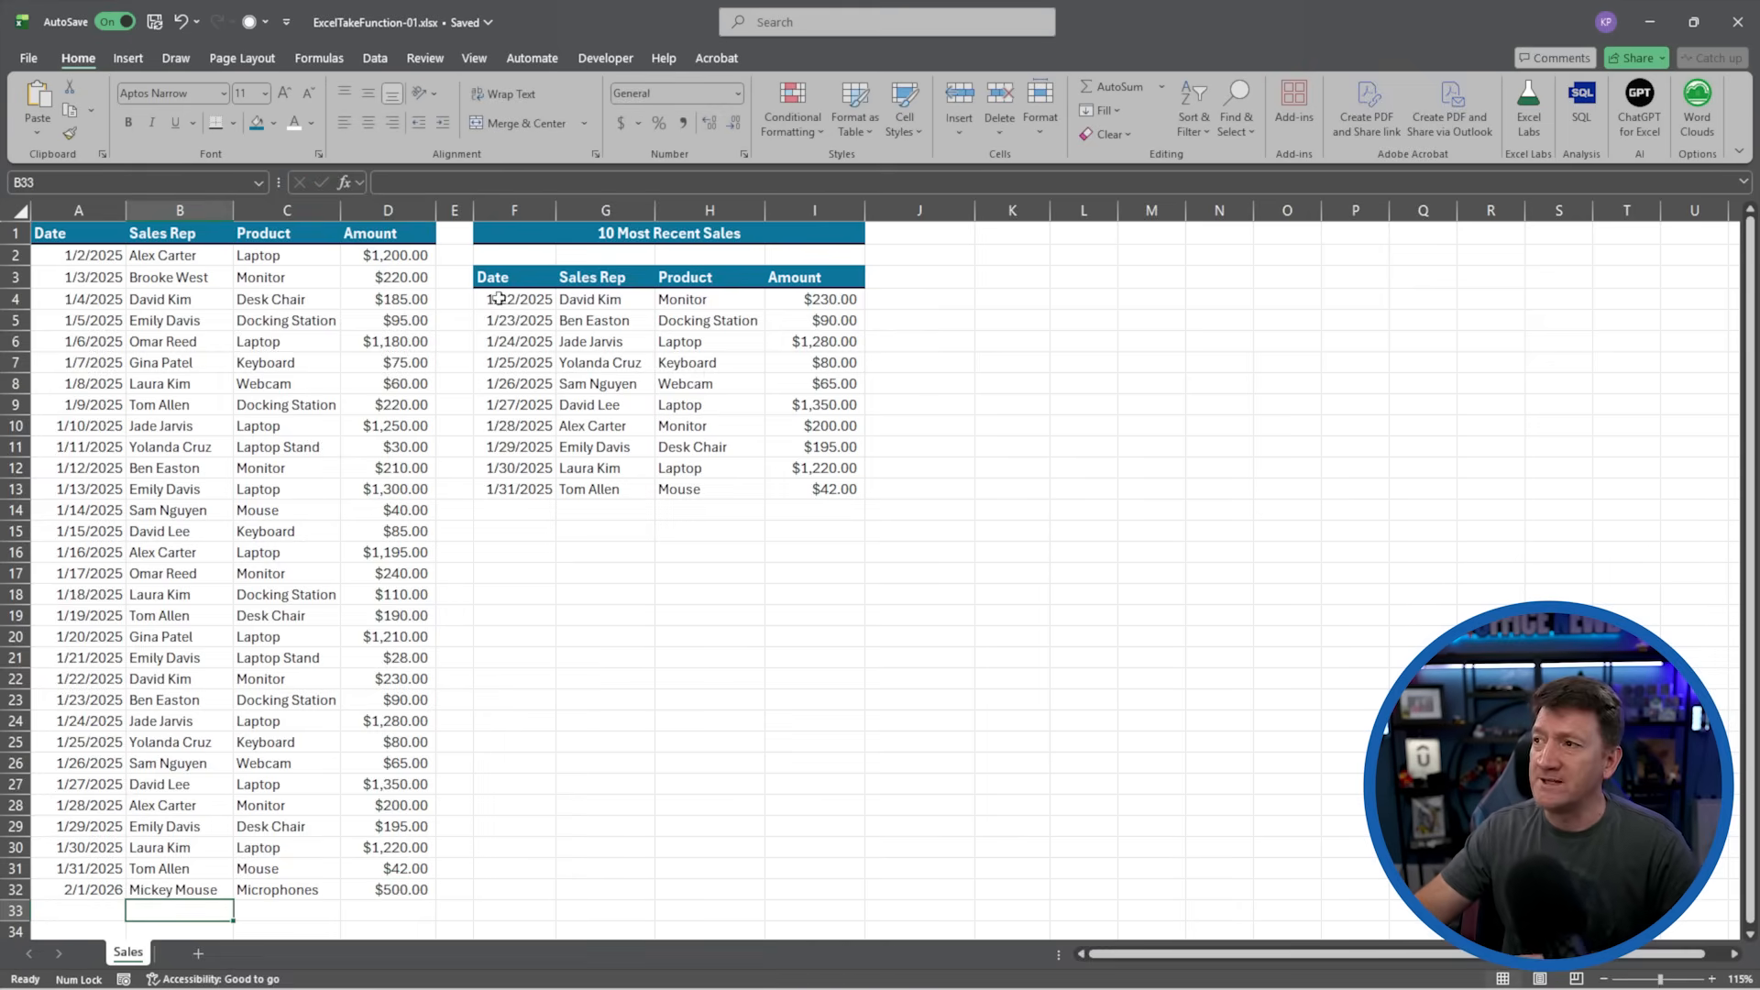
# - Change the TAKE formula's range in F4 to A2:.D1000
pyautogui.click(515, 299)
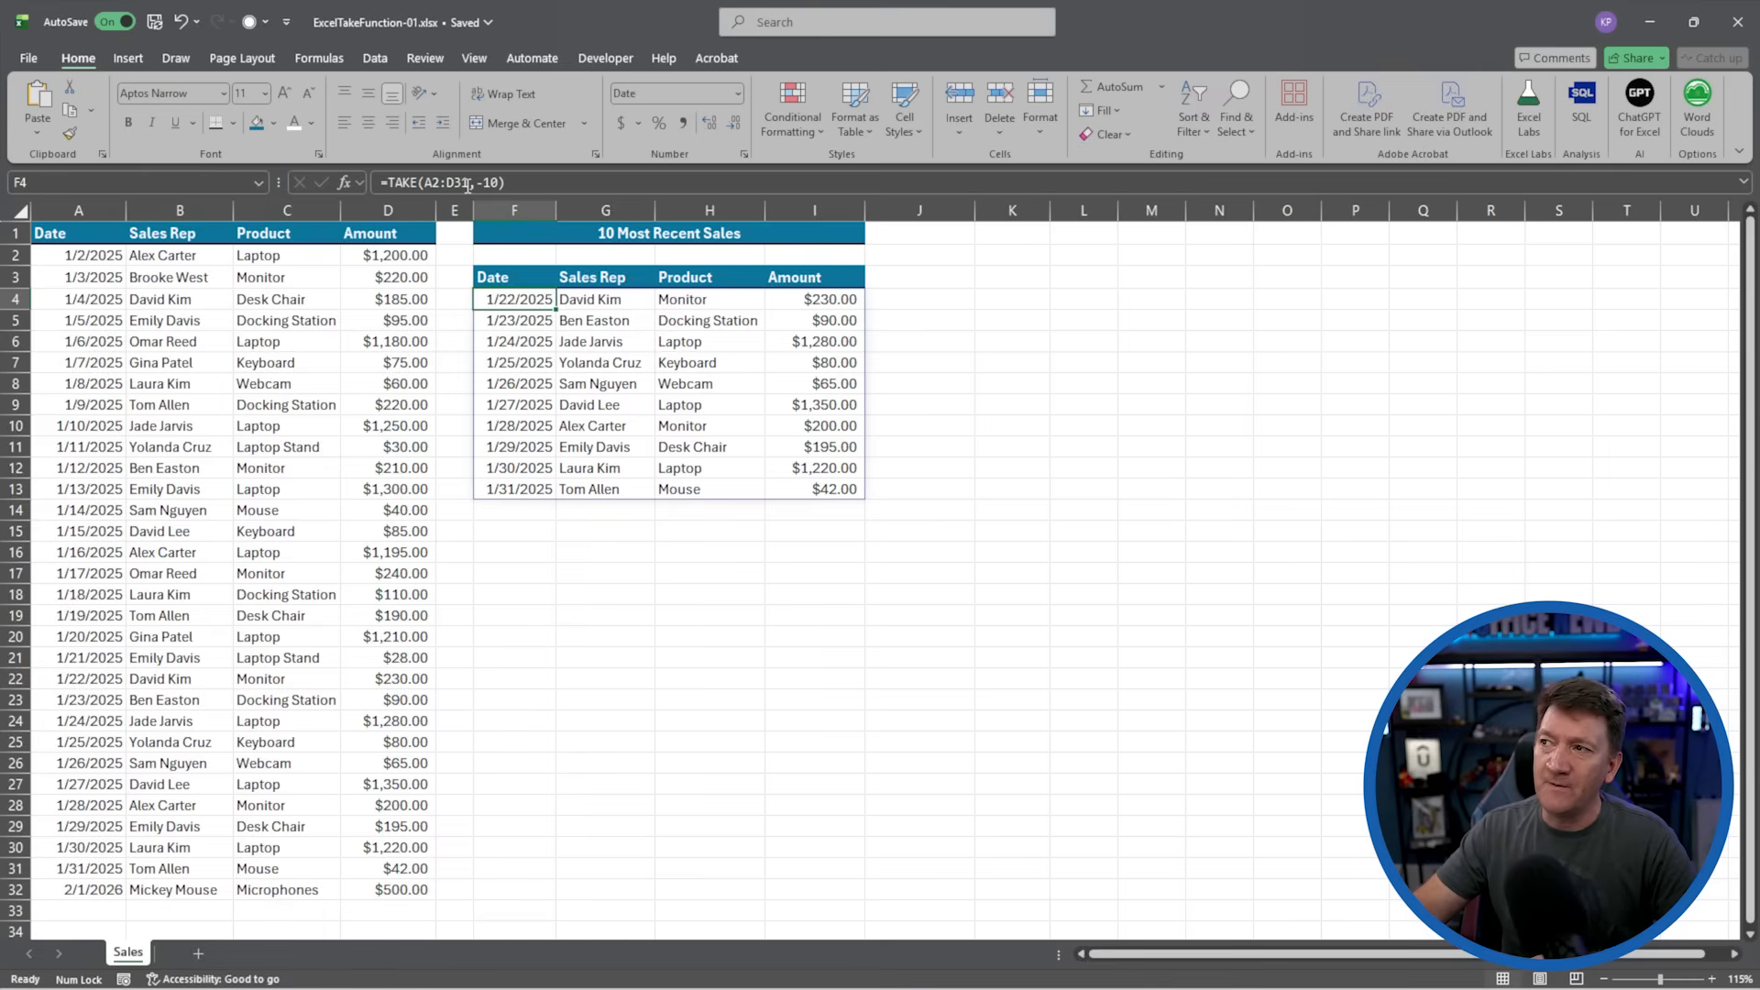
pyautogui.moveTo(439, 182)
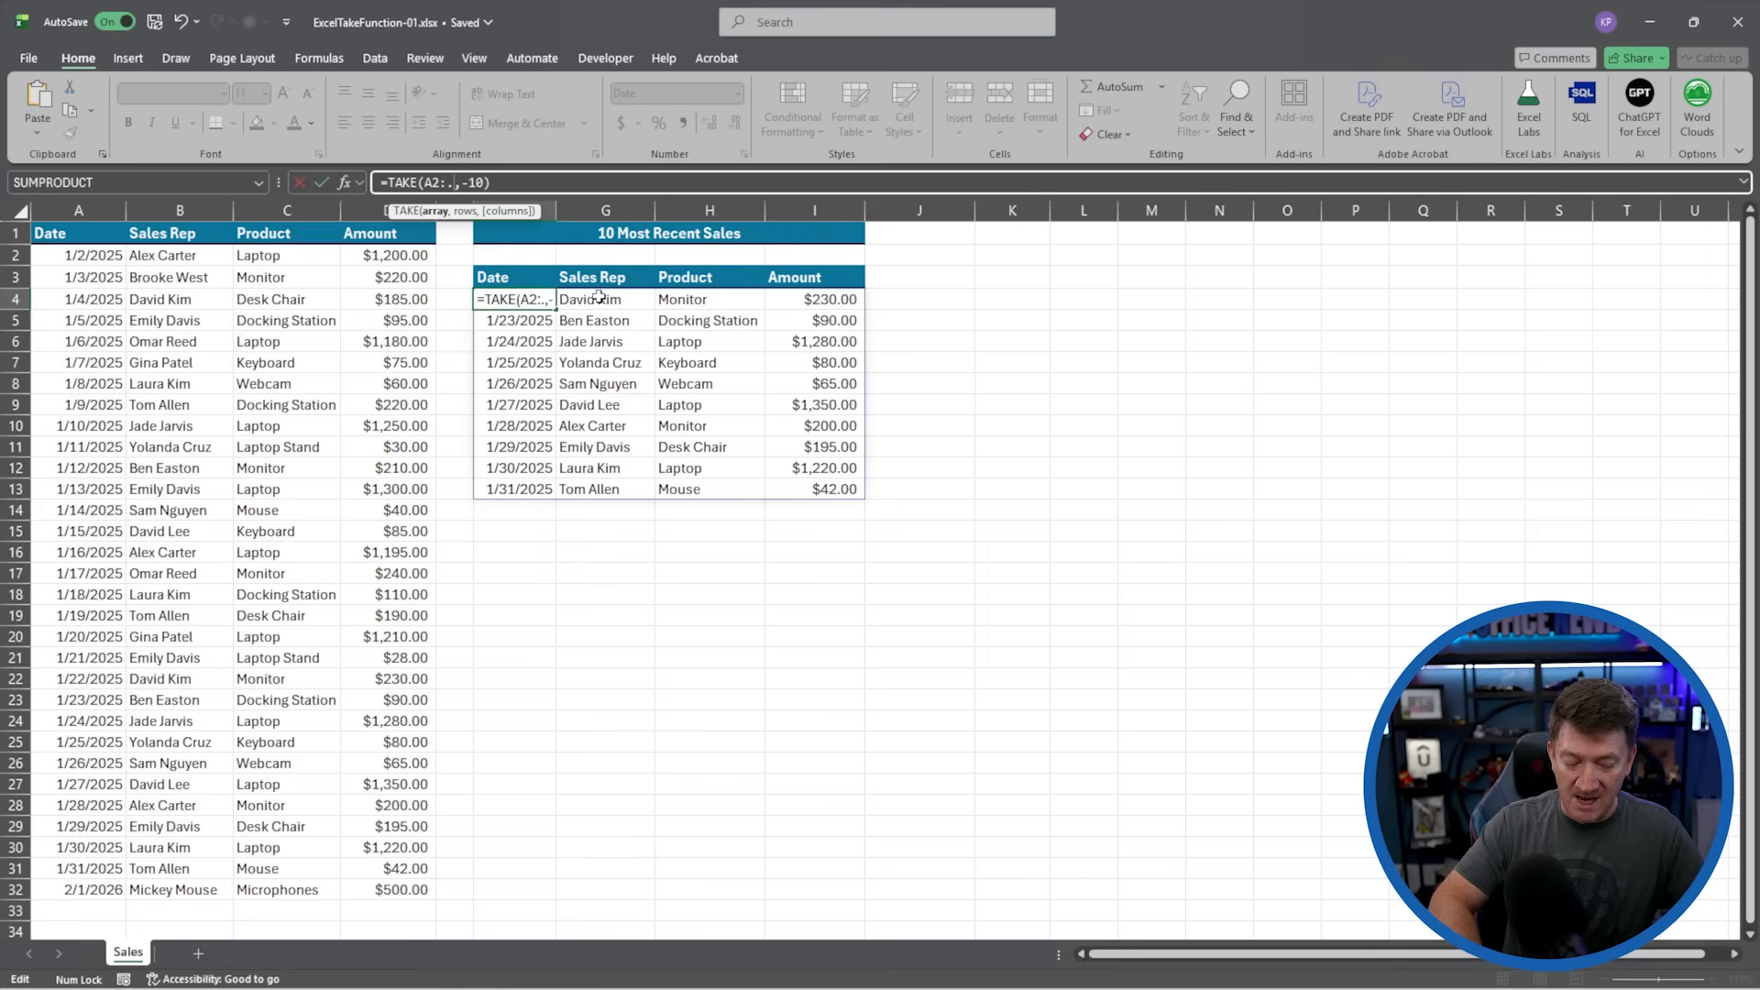
pyautogui.write('.D1000')
pyautogui.click(179, 910)
pyautogui.write('Donald')
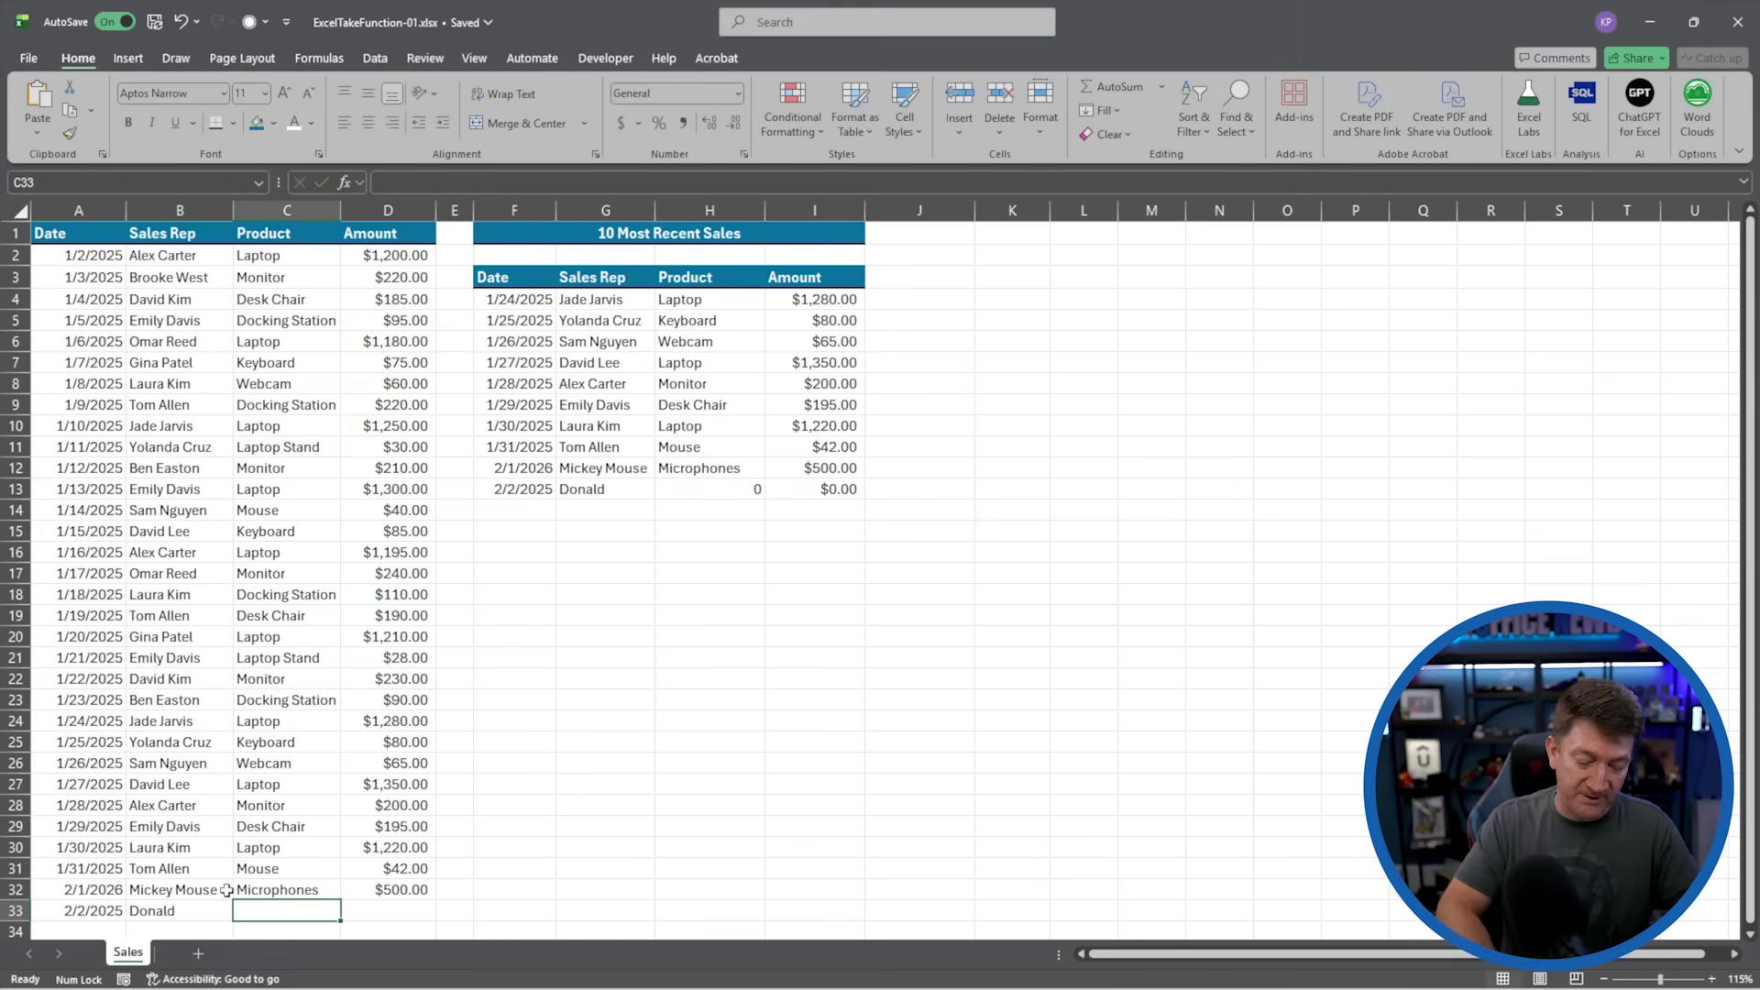
# - Complete Donald's 2/2/2025 Computer sale for 1000, then check it in the recent-sales table
pyautogui.write('Computer')
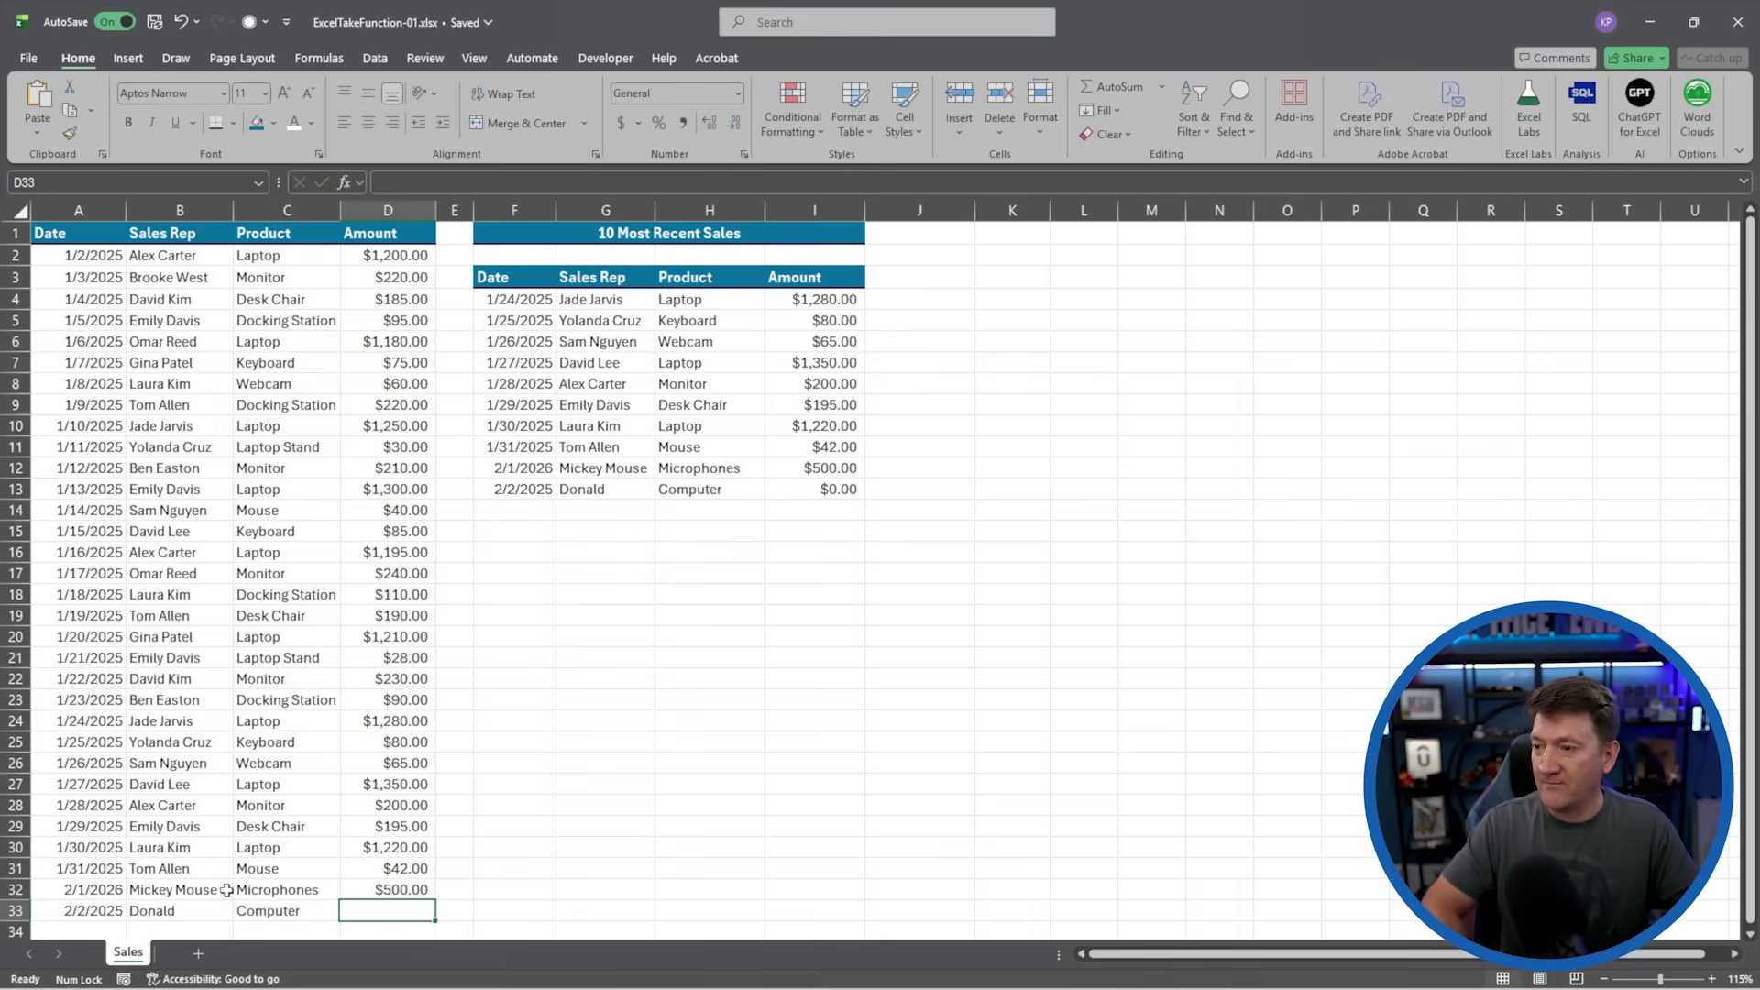
pyautogui.write('1000')
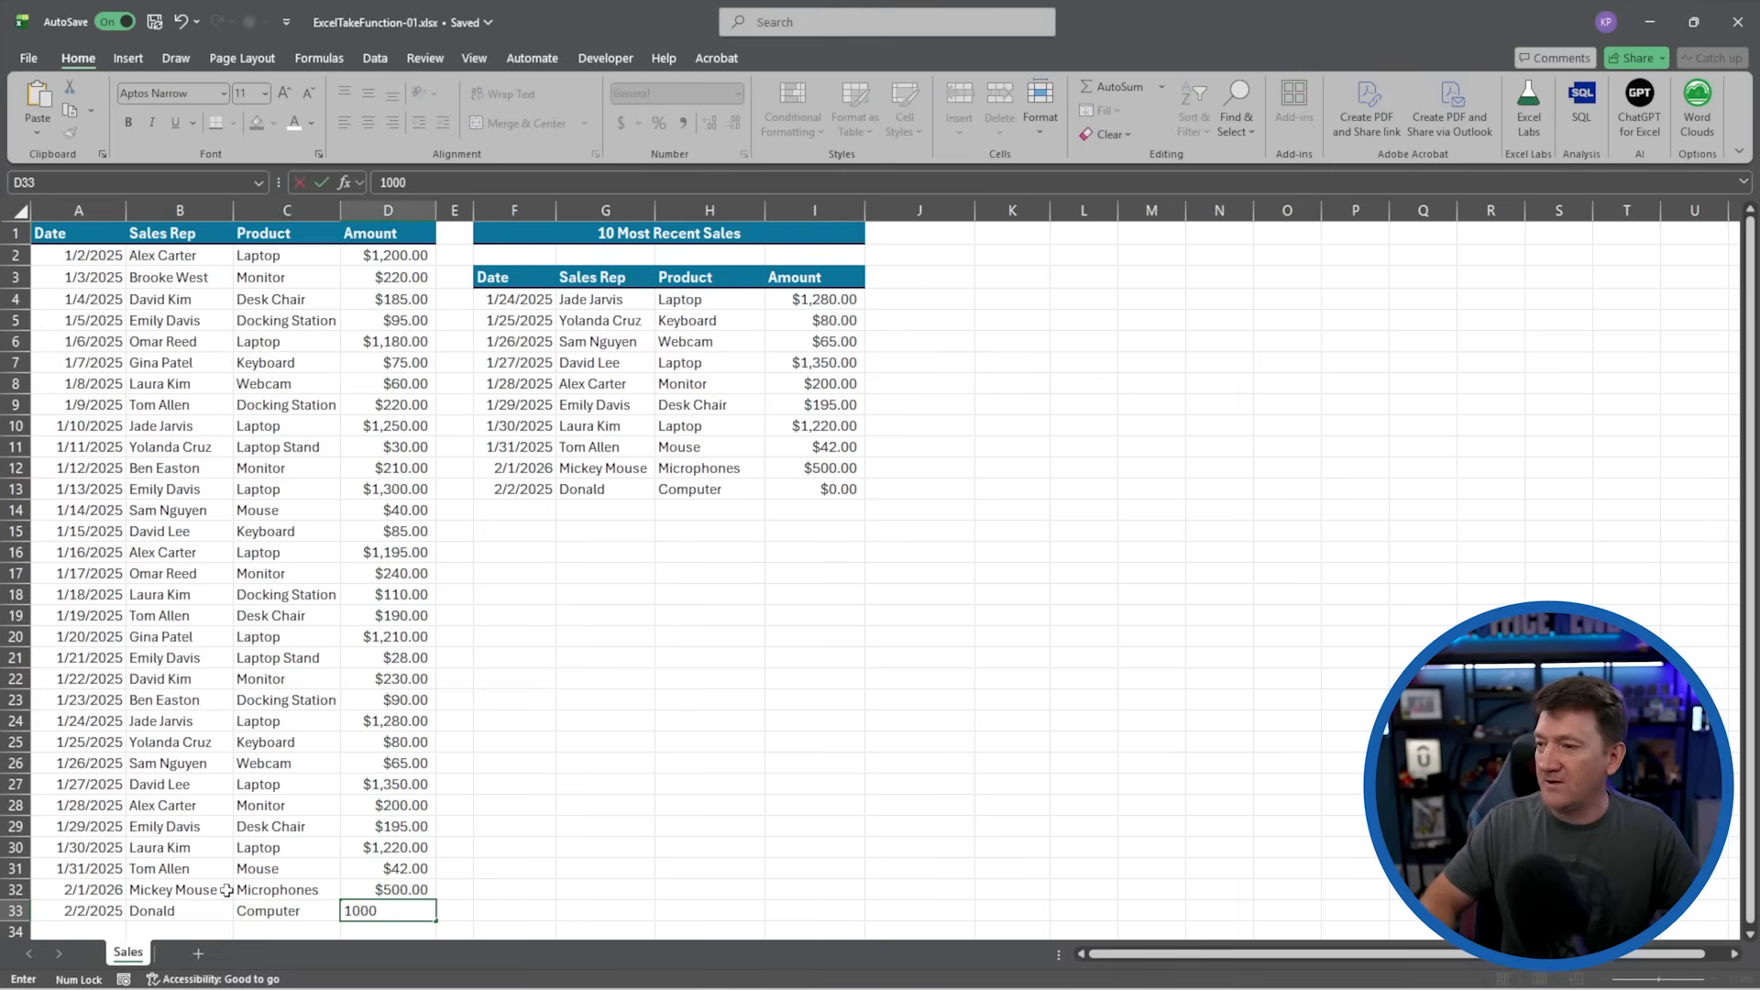
pyautogui.press('Return')
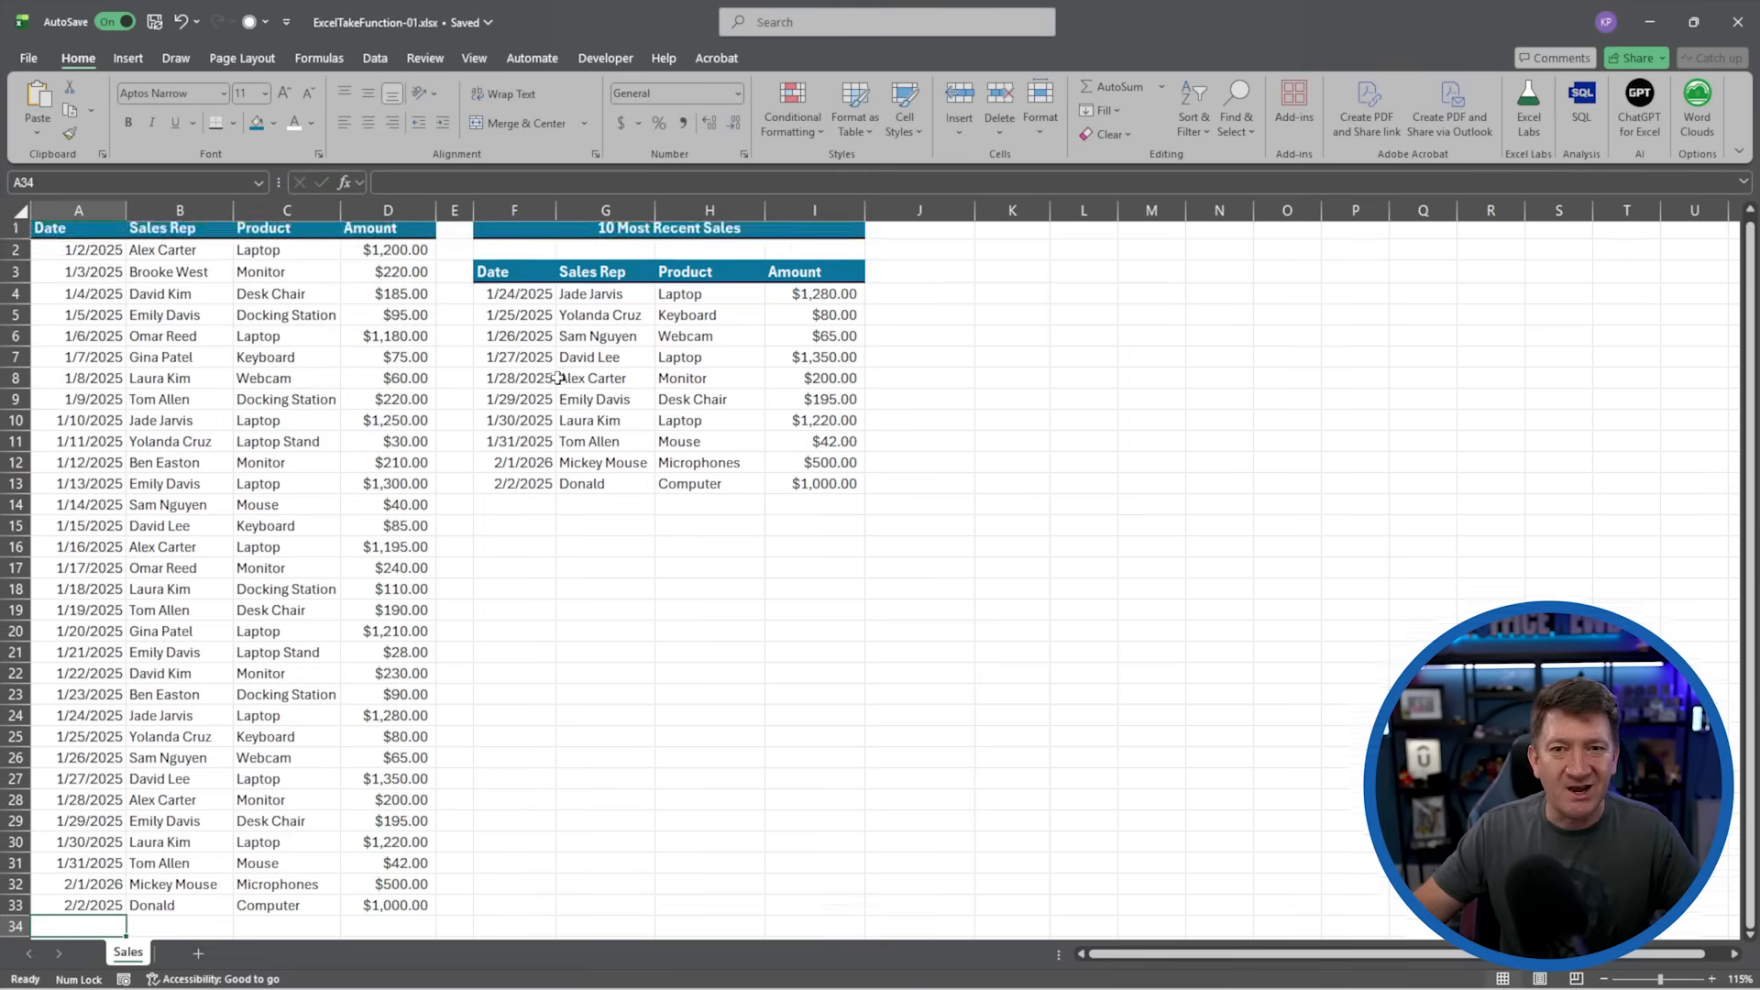
pyautogui.click(517, 489)
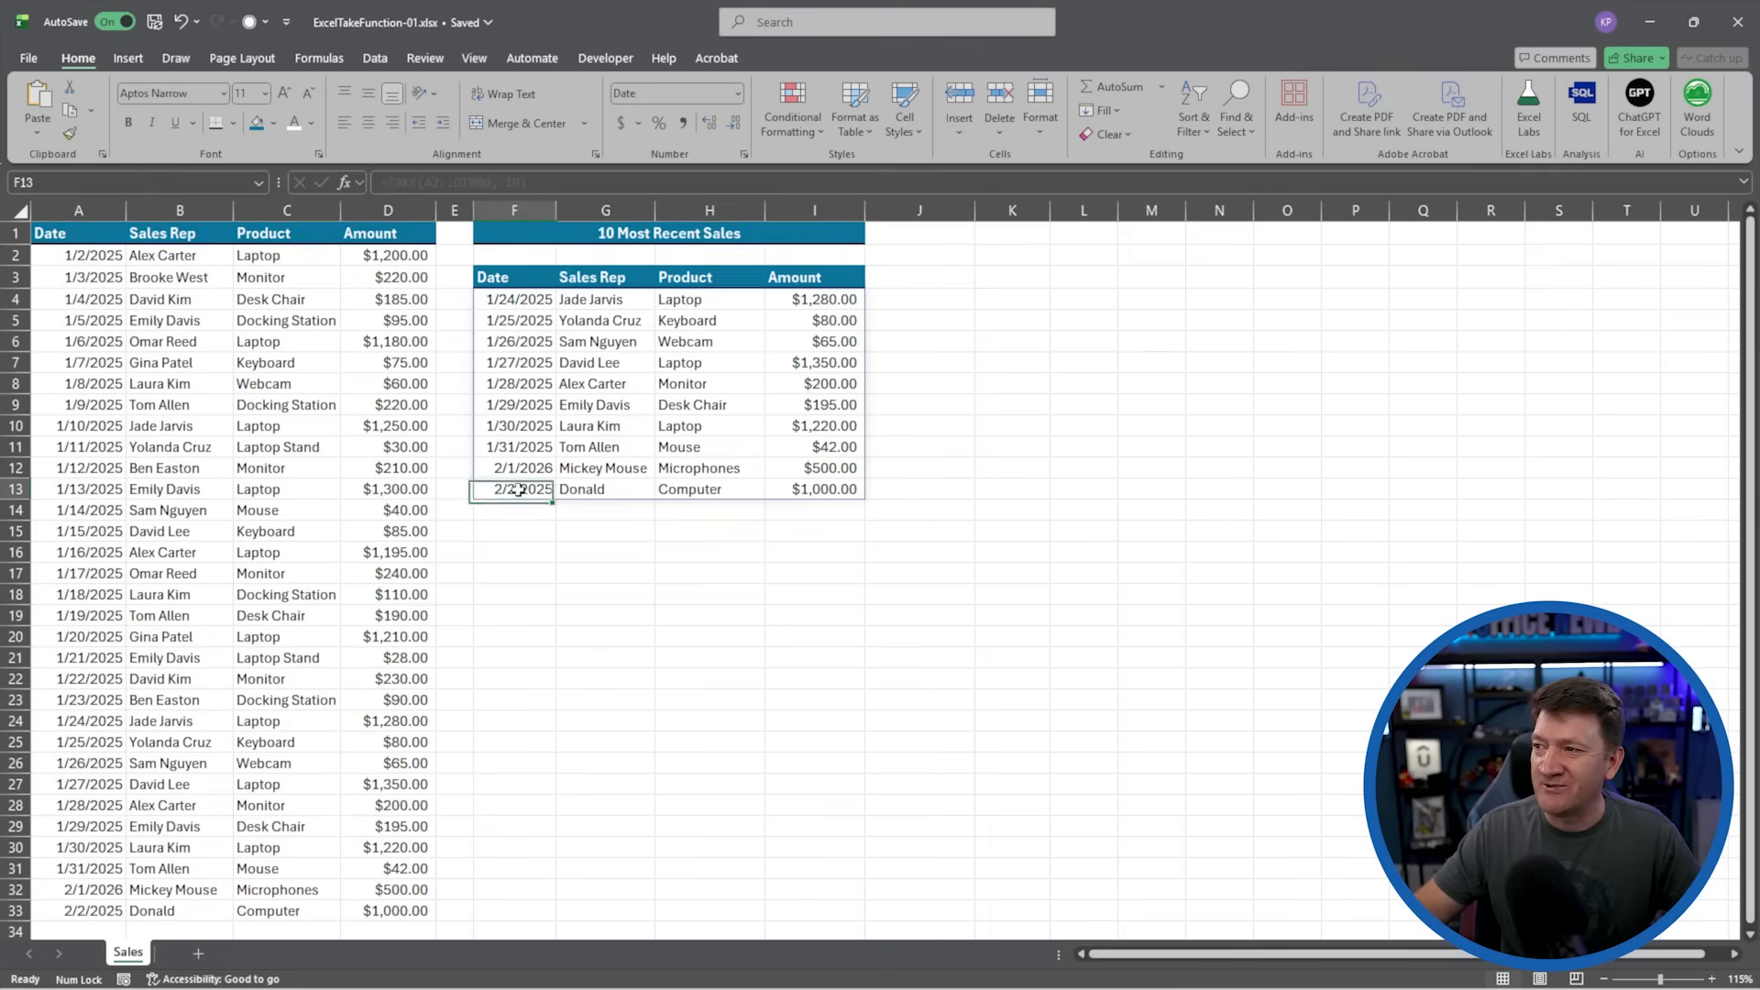